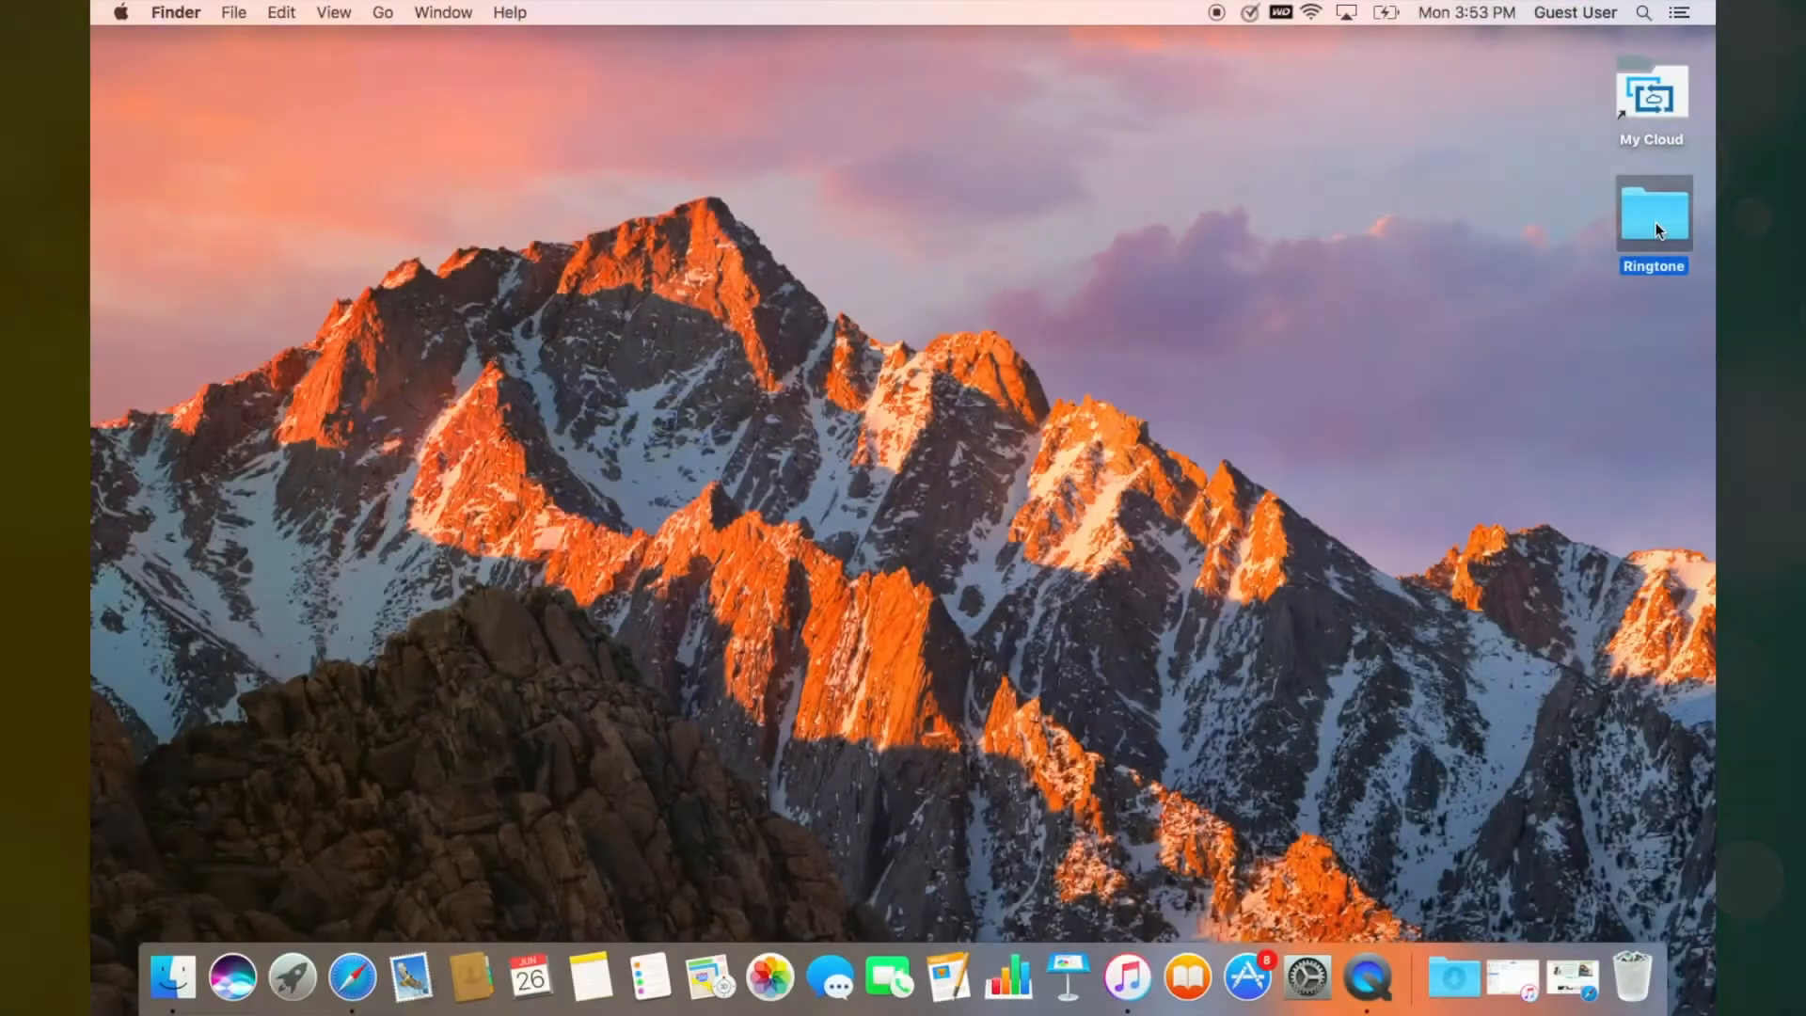
Step: Show Game of thrones.mp3 inside the desktop Ringtone folder, then reach the ringtone maker site
{"action": "double_click", "coordinate": [1652, 212]}
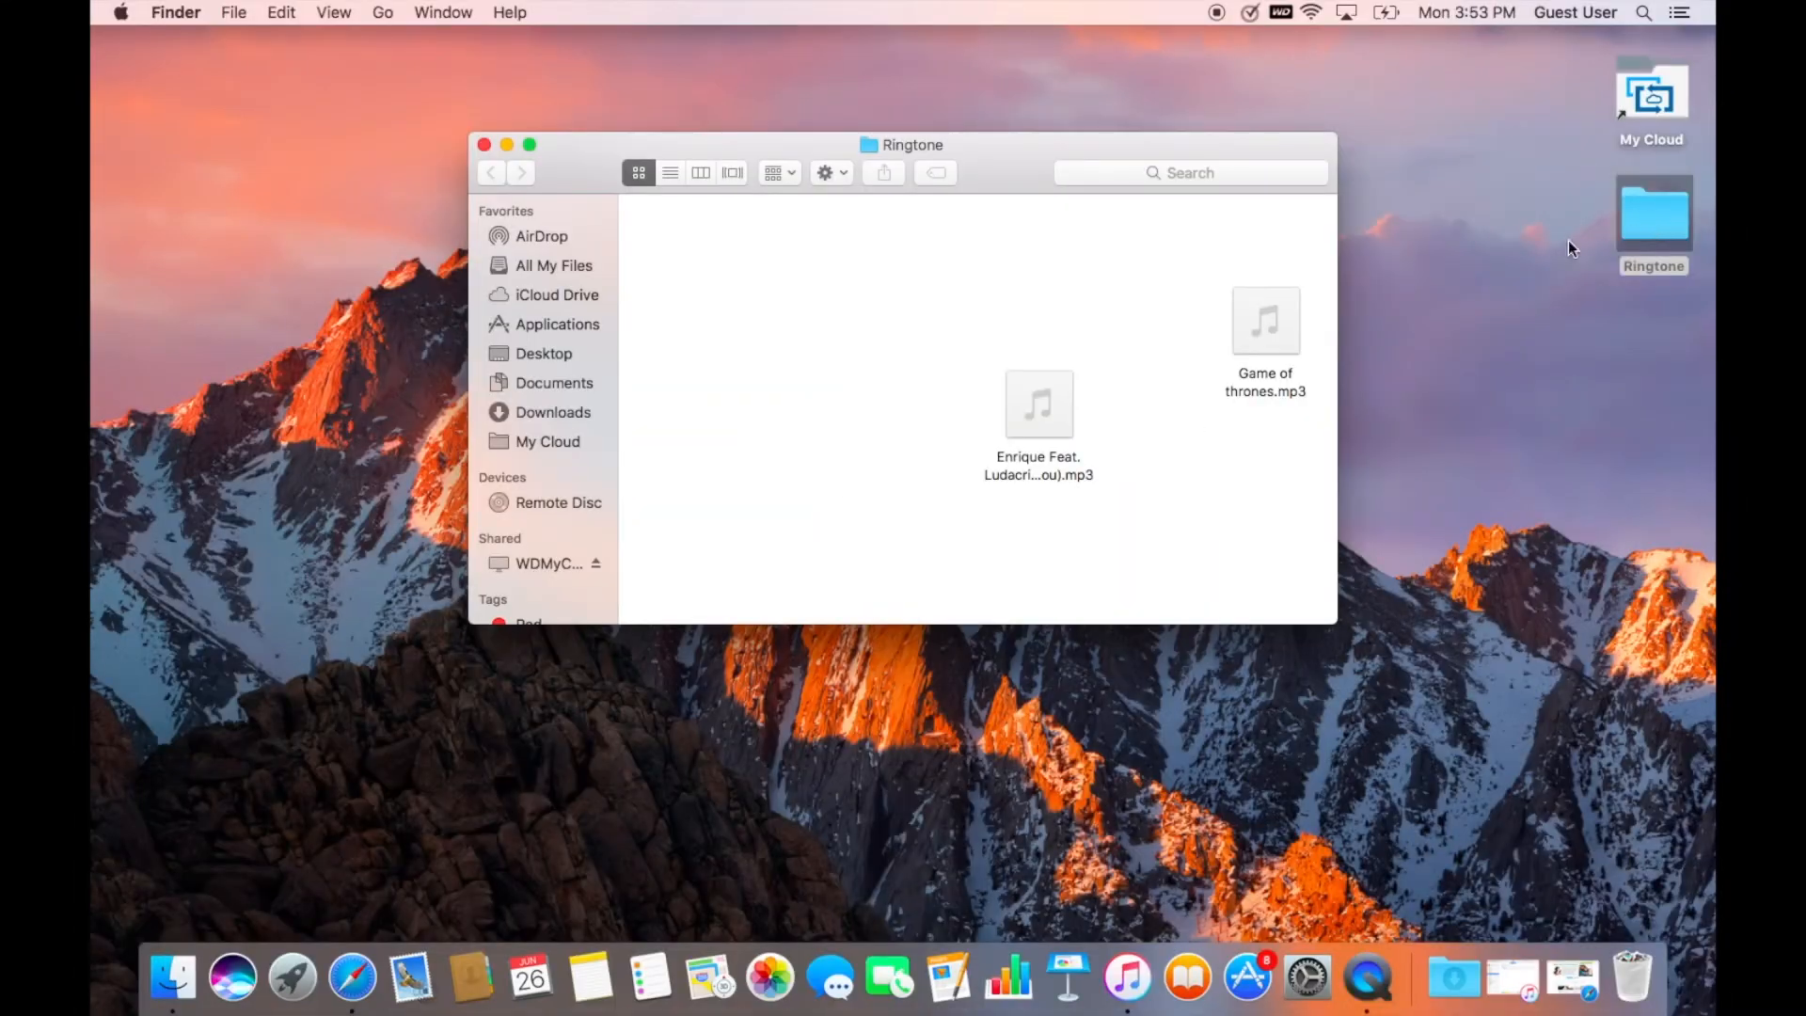
{"action": "left_click", "coordinate": [1265, 320]}
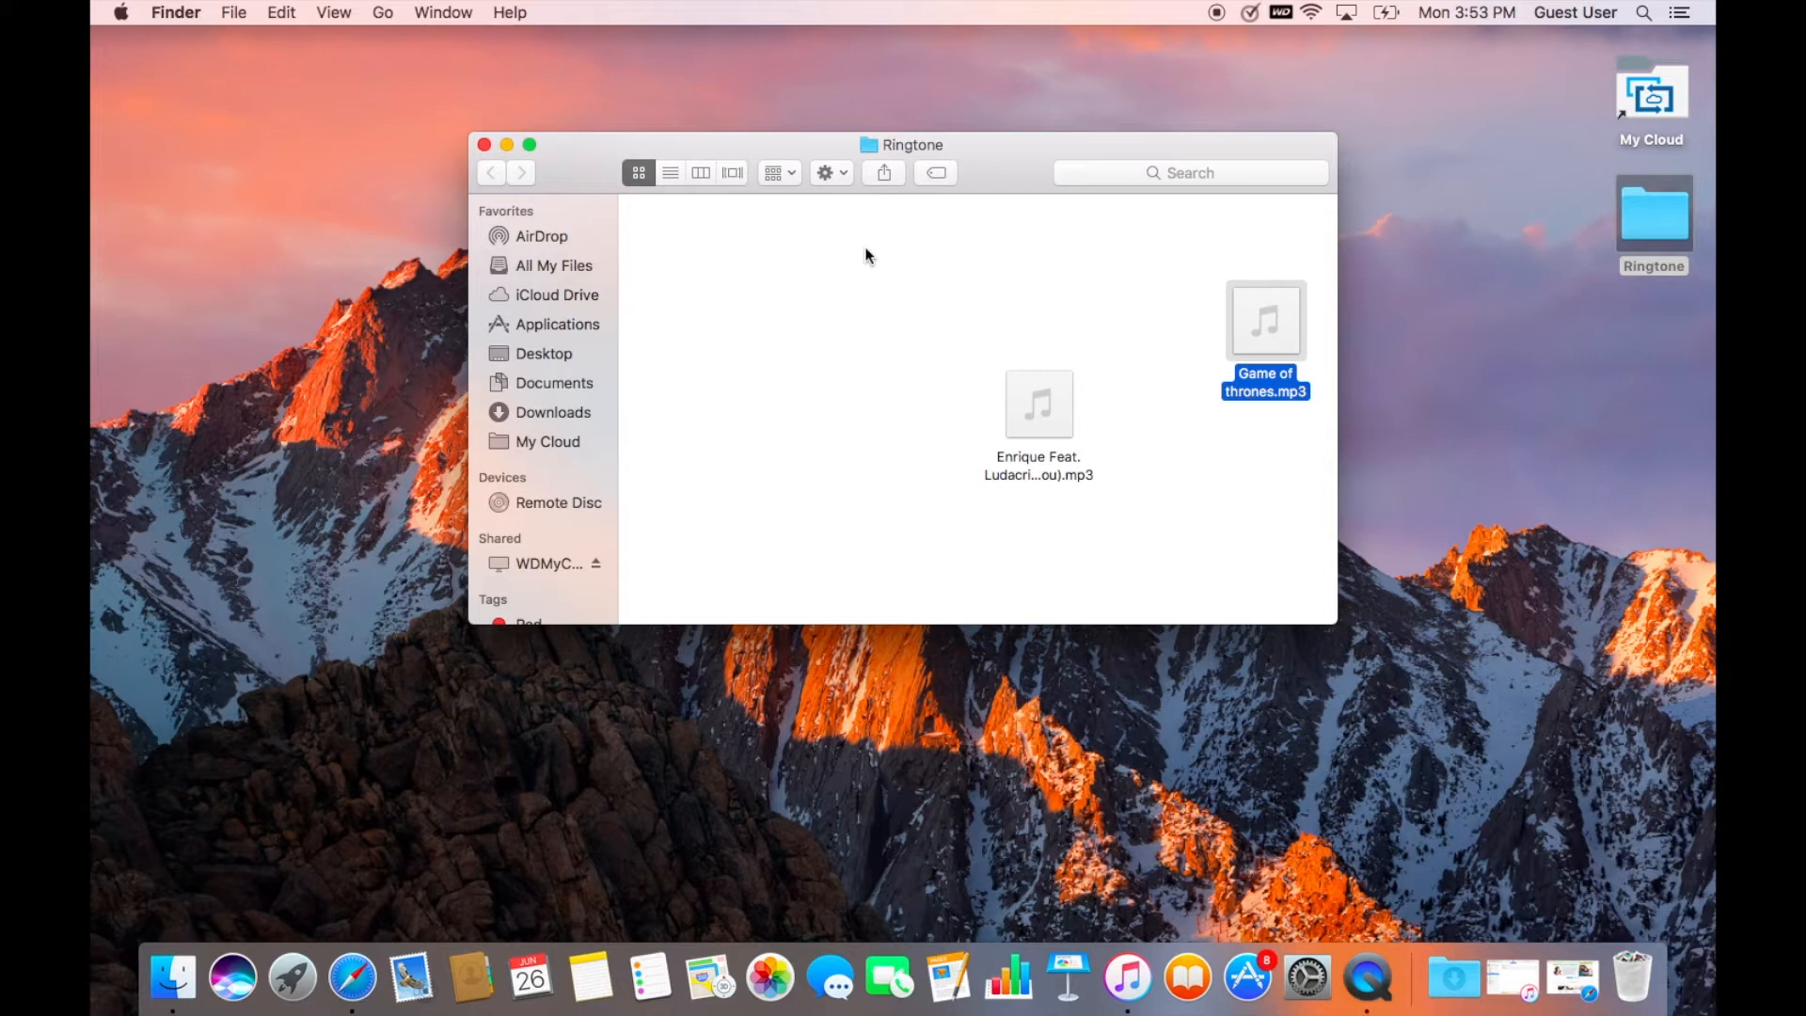
{"action": "mouse_move", "coordinate": [677, 214]}
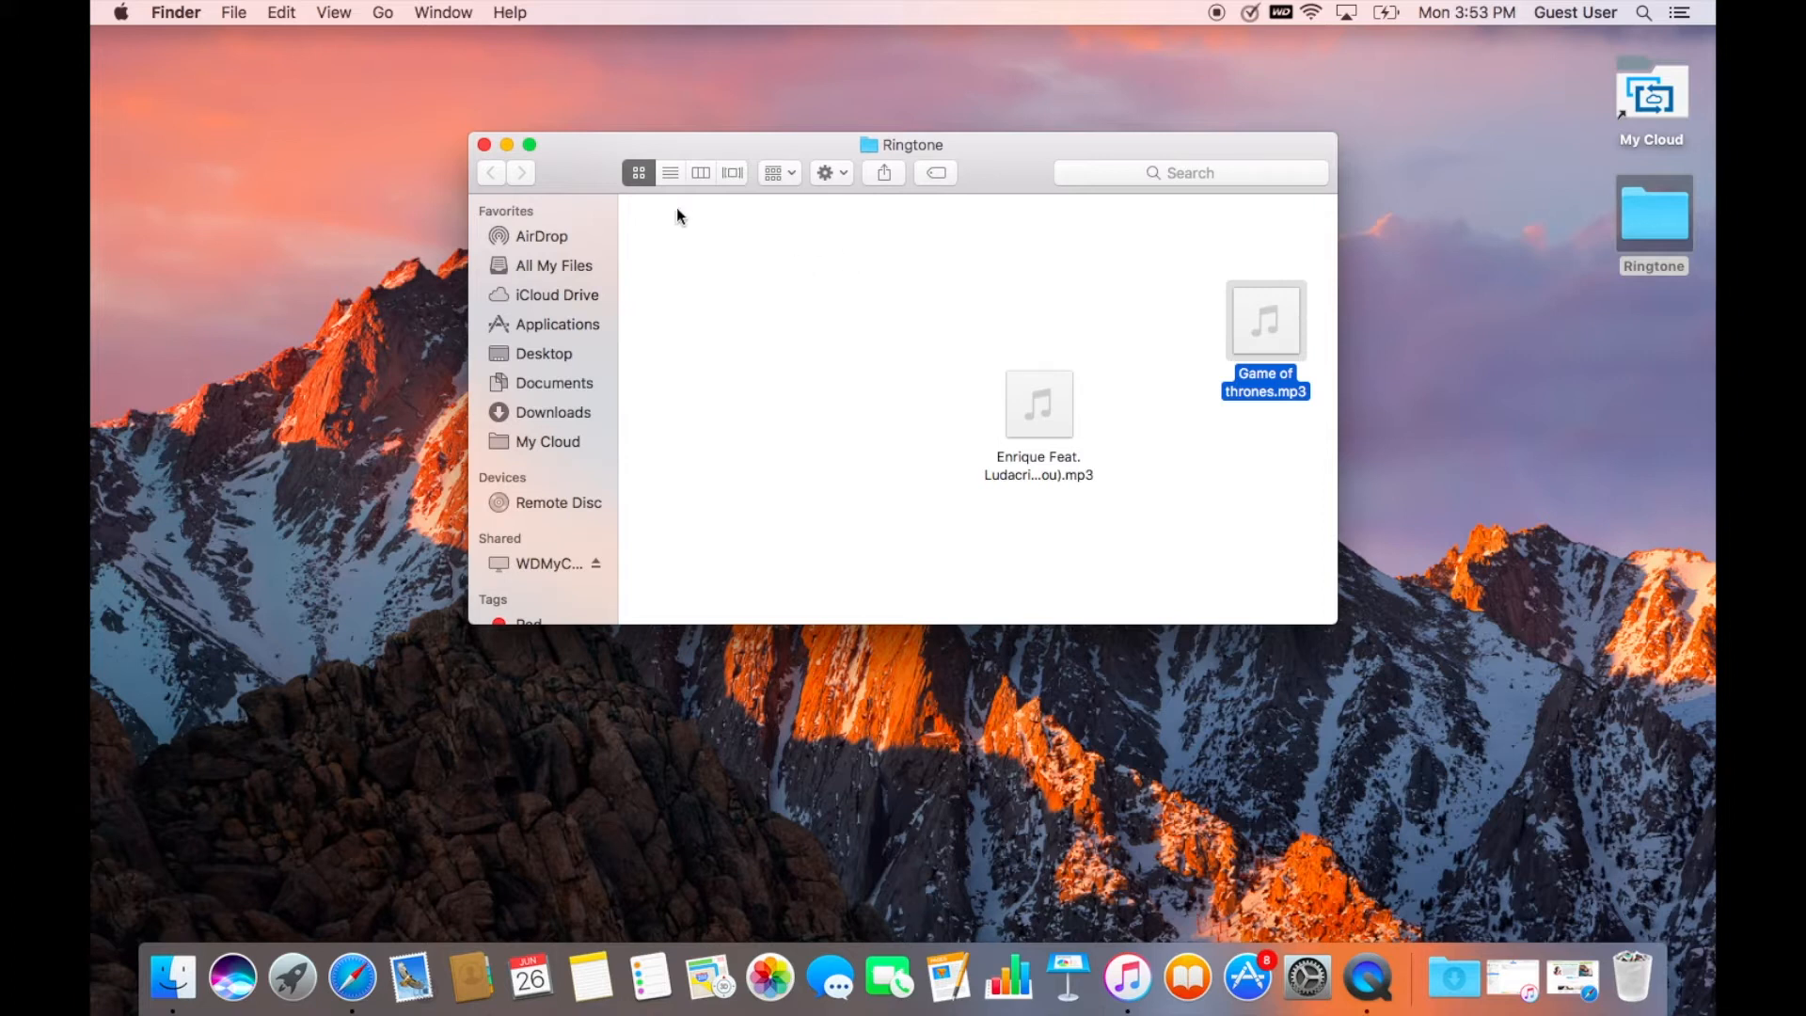
{"action": "mouse_move", "coordinate": [700, 493]}
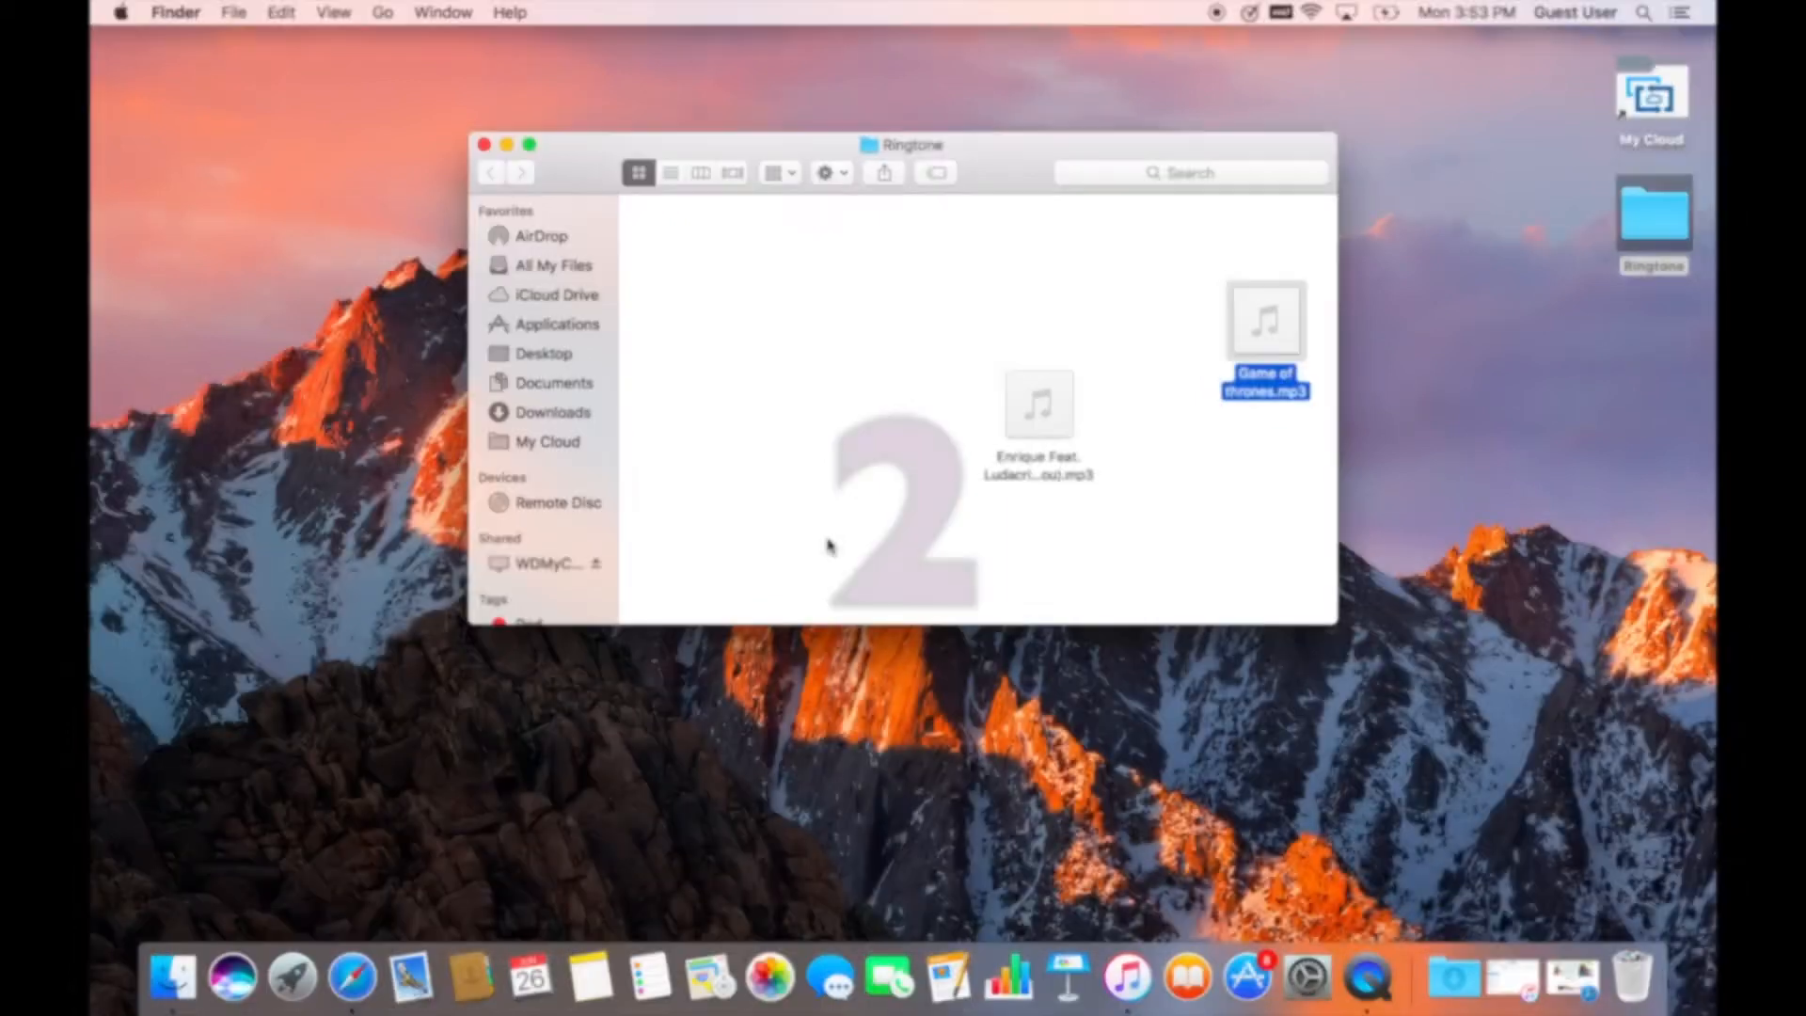
{"action": "left_click", "coordinate": [361, 978]}
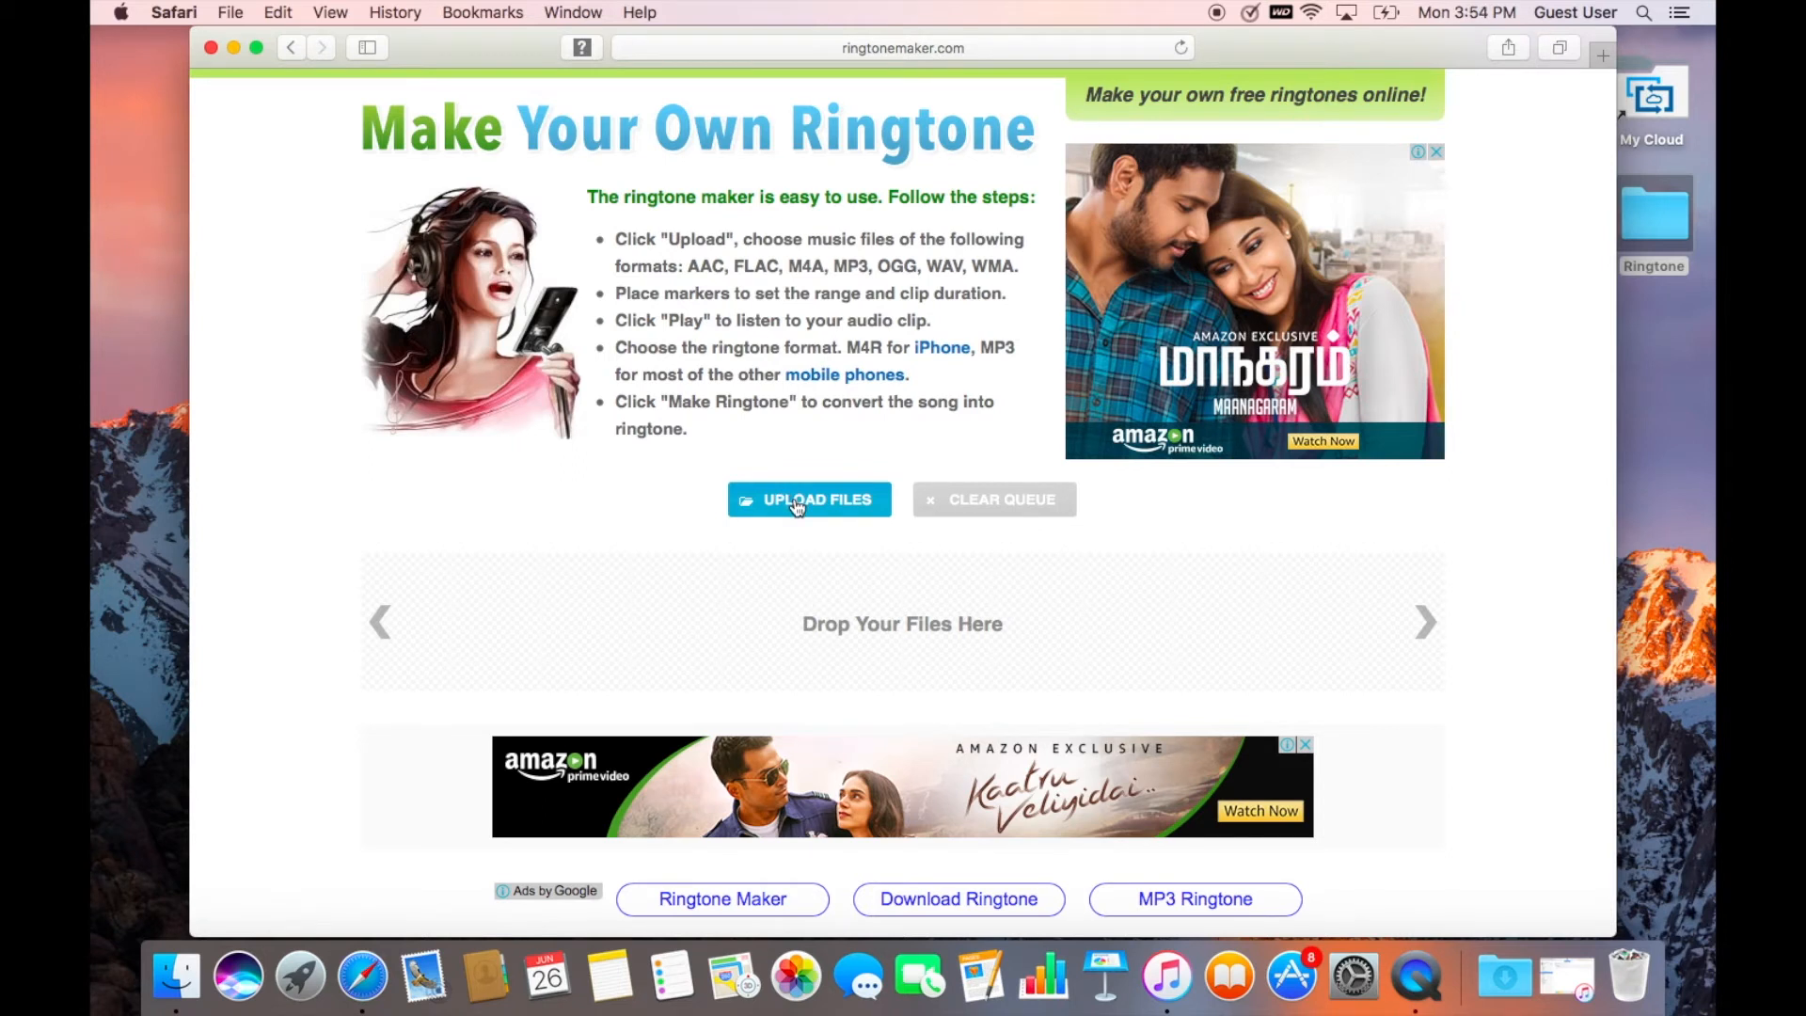
Step: Upload Game of thrones.mp3 from the Ringtone folder so it loads as a waveform
{"action": "left_click", "coordinate": [809, 498]}
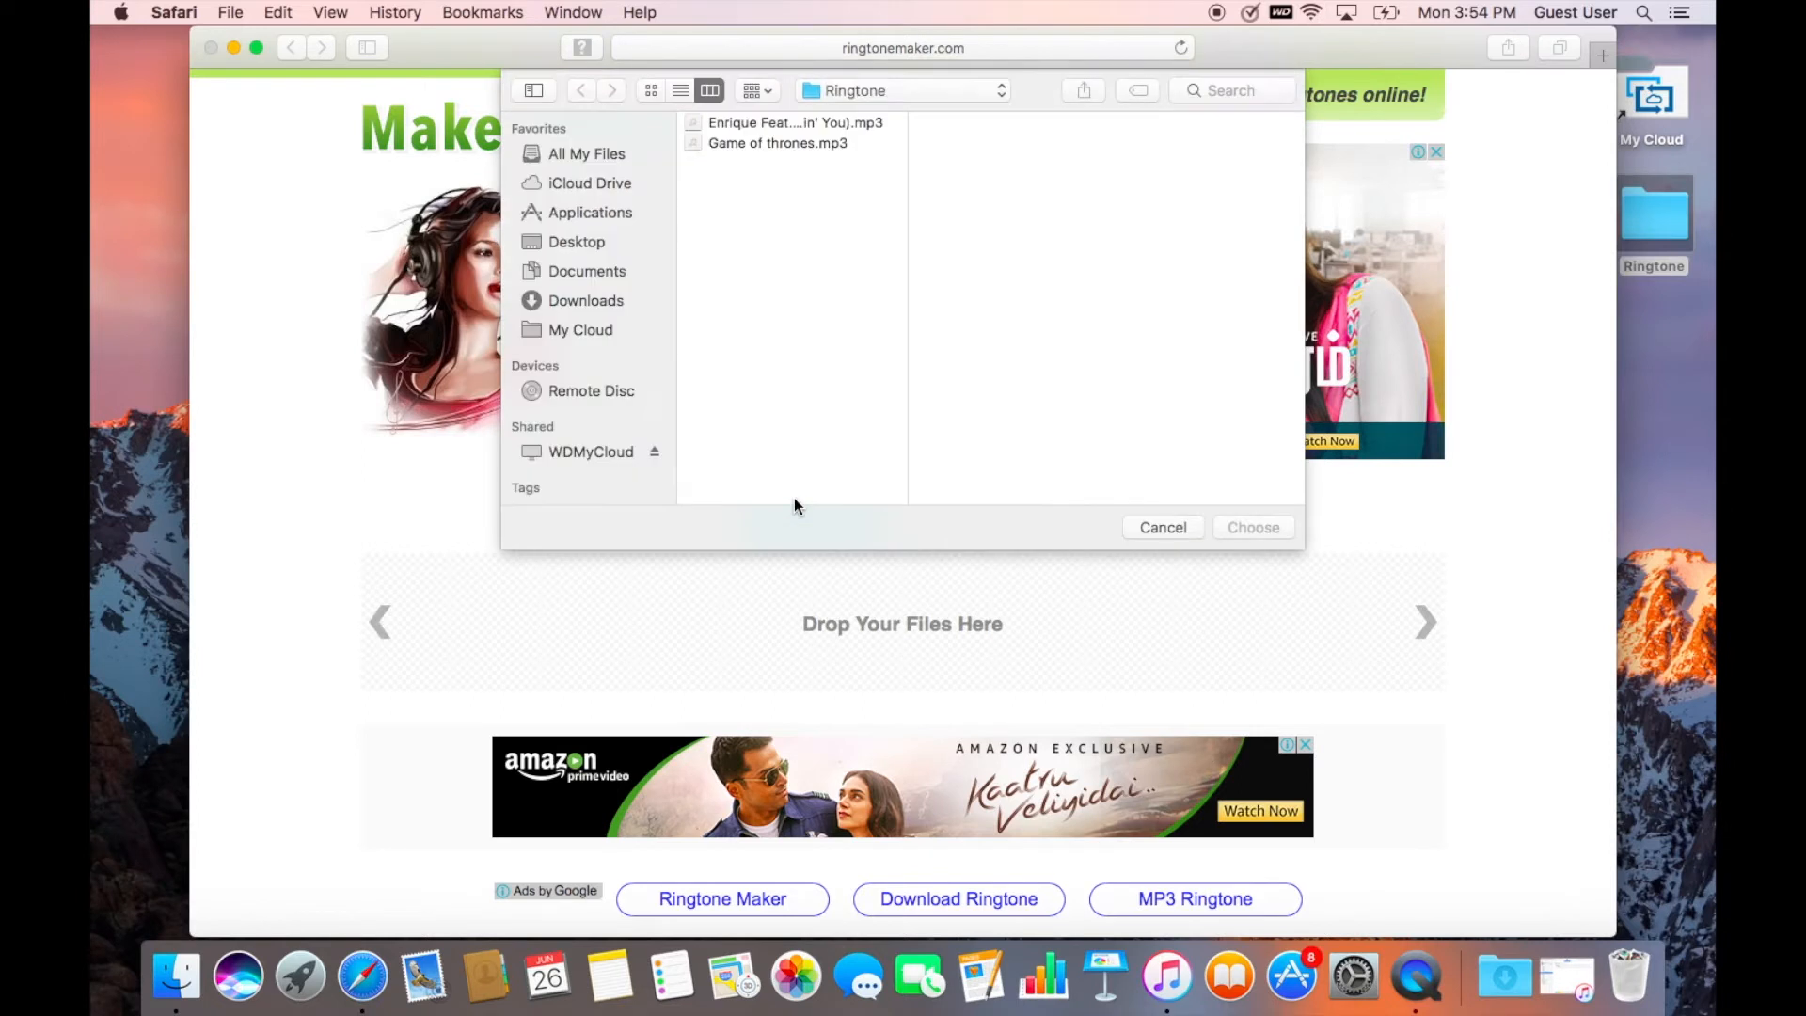
{"action": "mouse_move", "coordinate": [794, 152]}
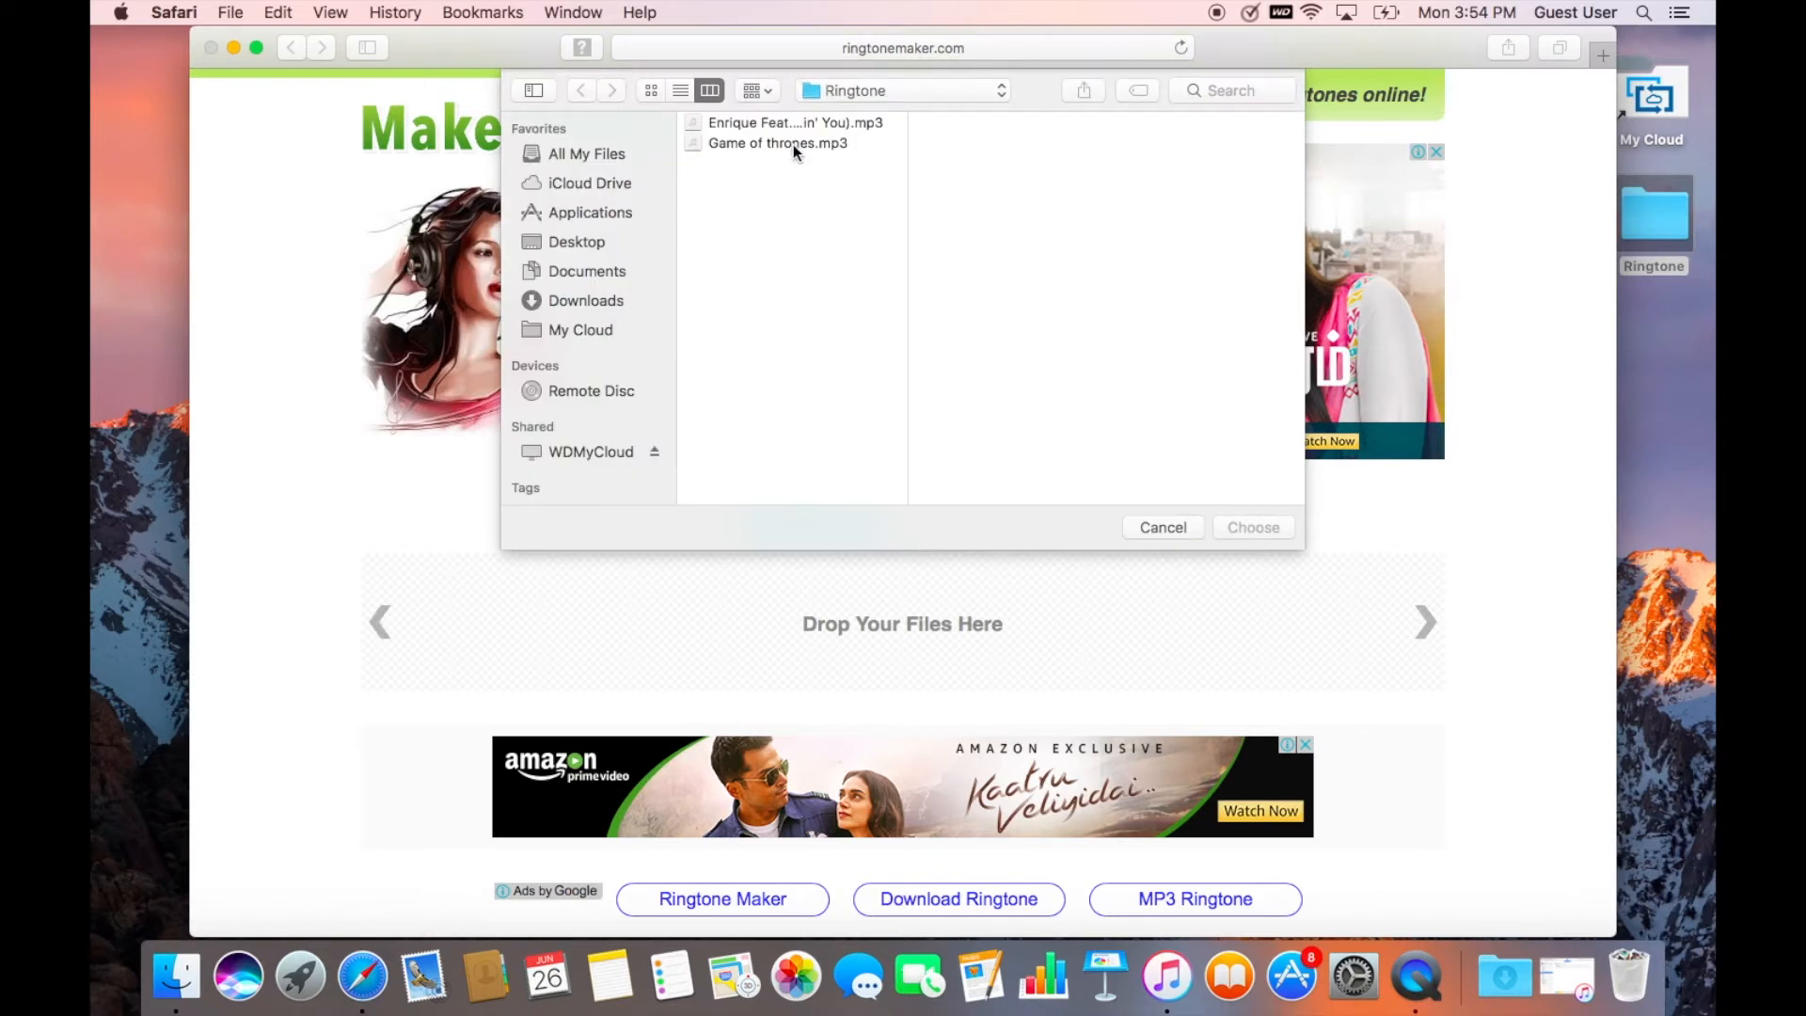
{"action": "left_click", "coordinate": [777, 143]}
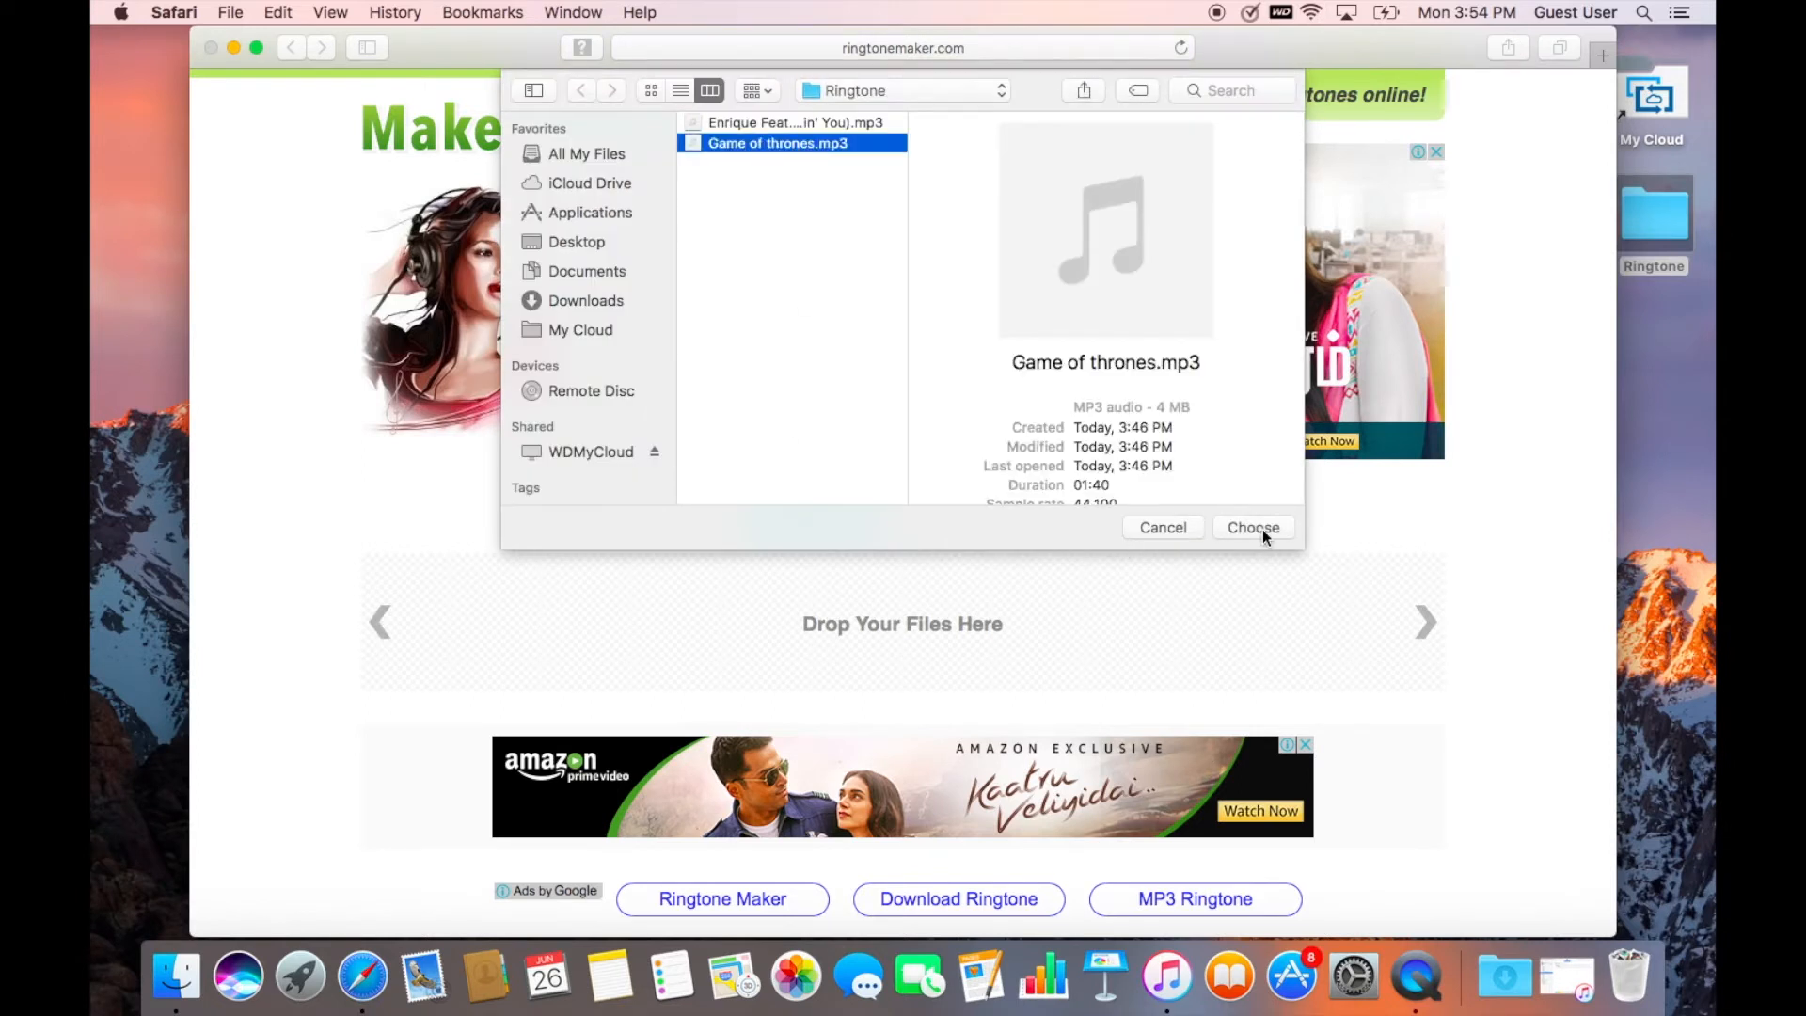
{"action": "left_click", "coordinate": [1253, 527]}
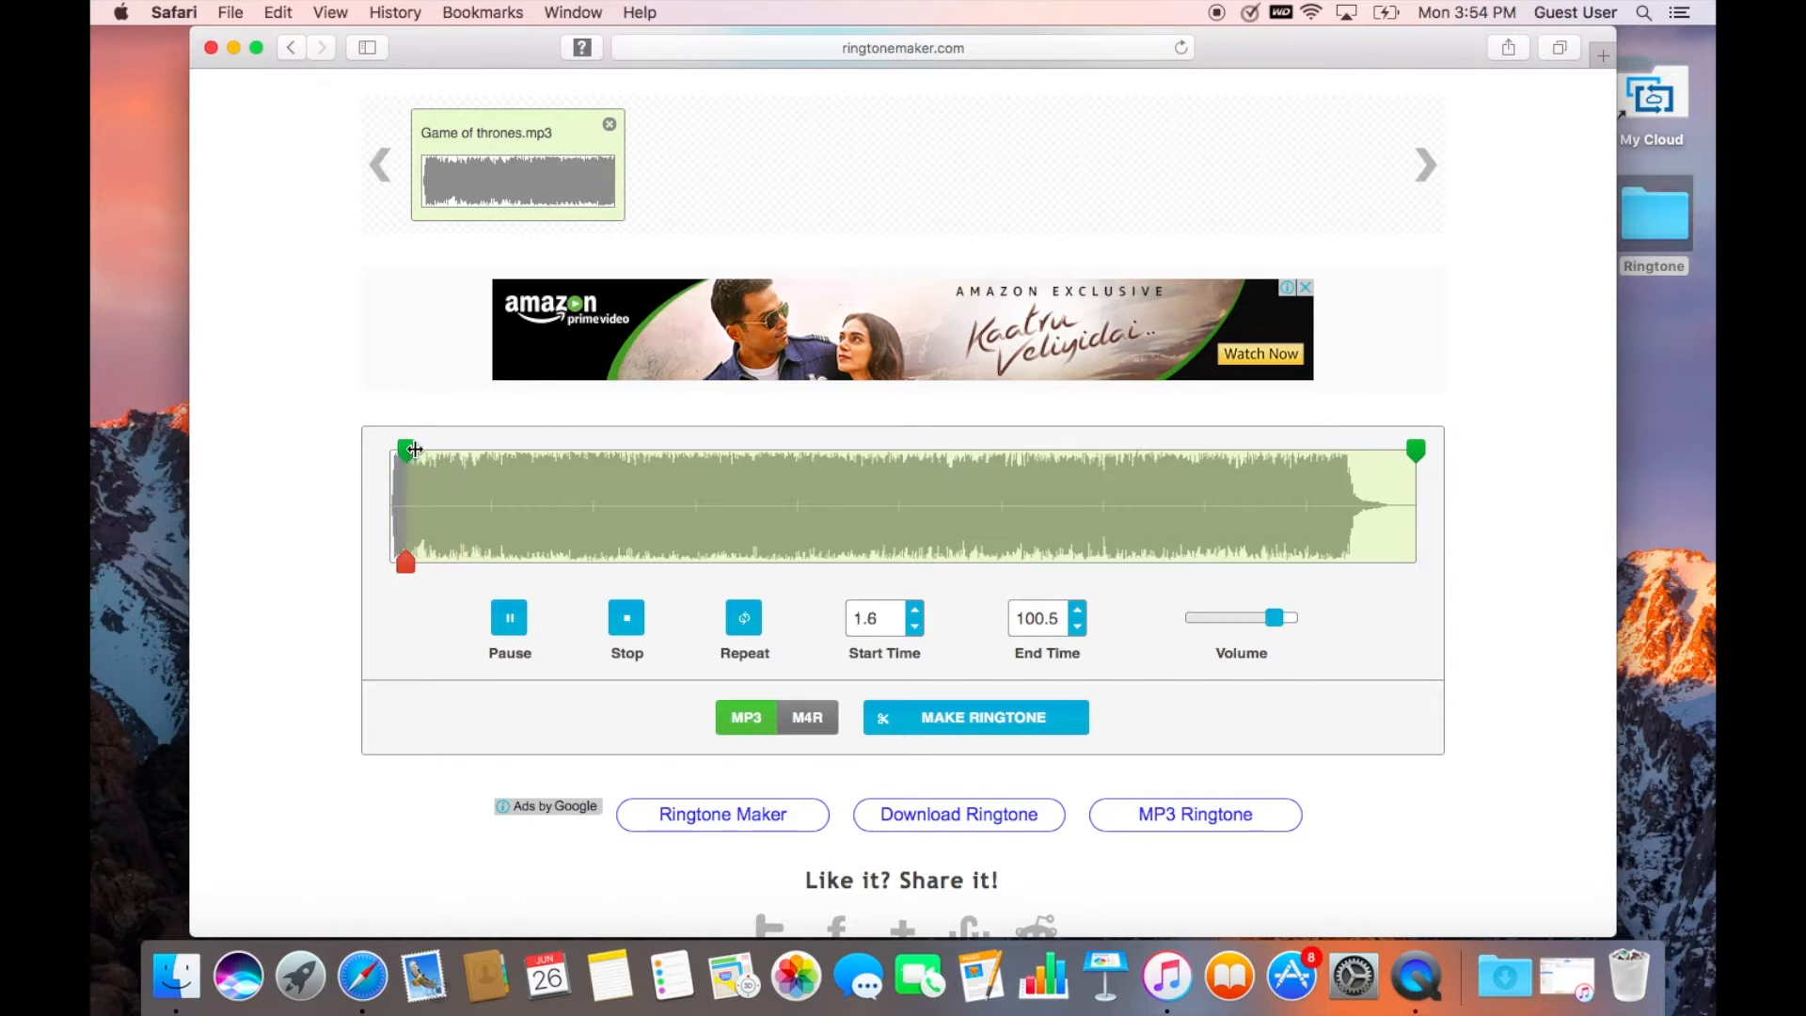
Step: Trim the clip to 8.9–37.4 seconds and make it an M4R iPhone ringtone
{"action": "left_click_drag", "start_coordinate": [406, 450], "coordinate": [483, 450]}
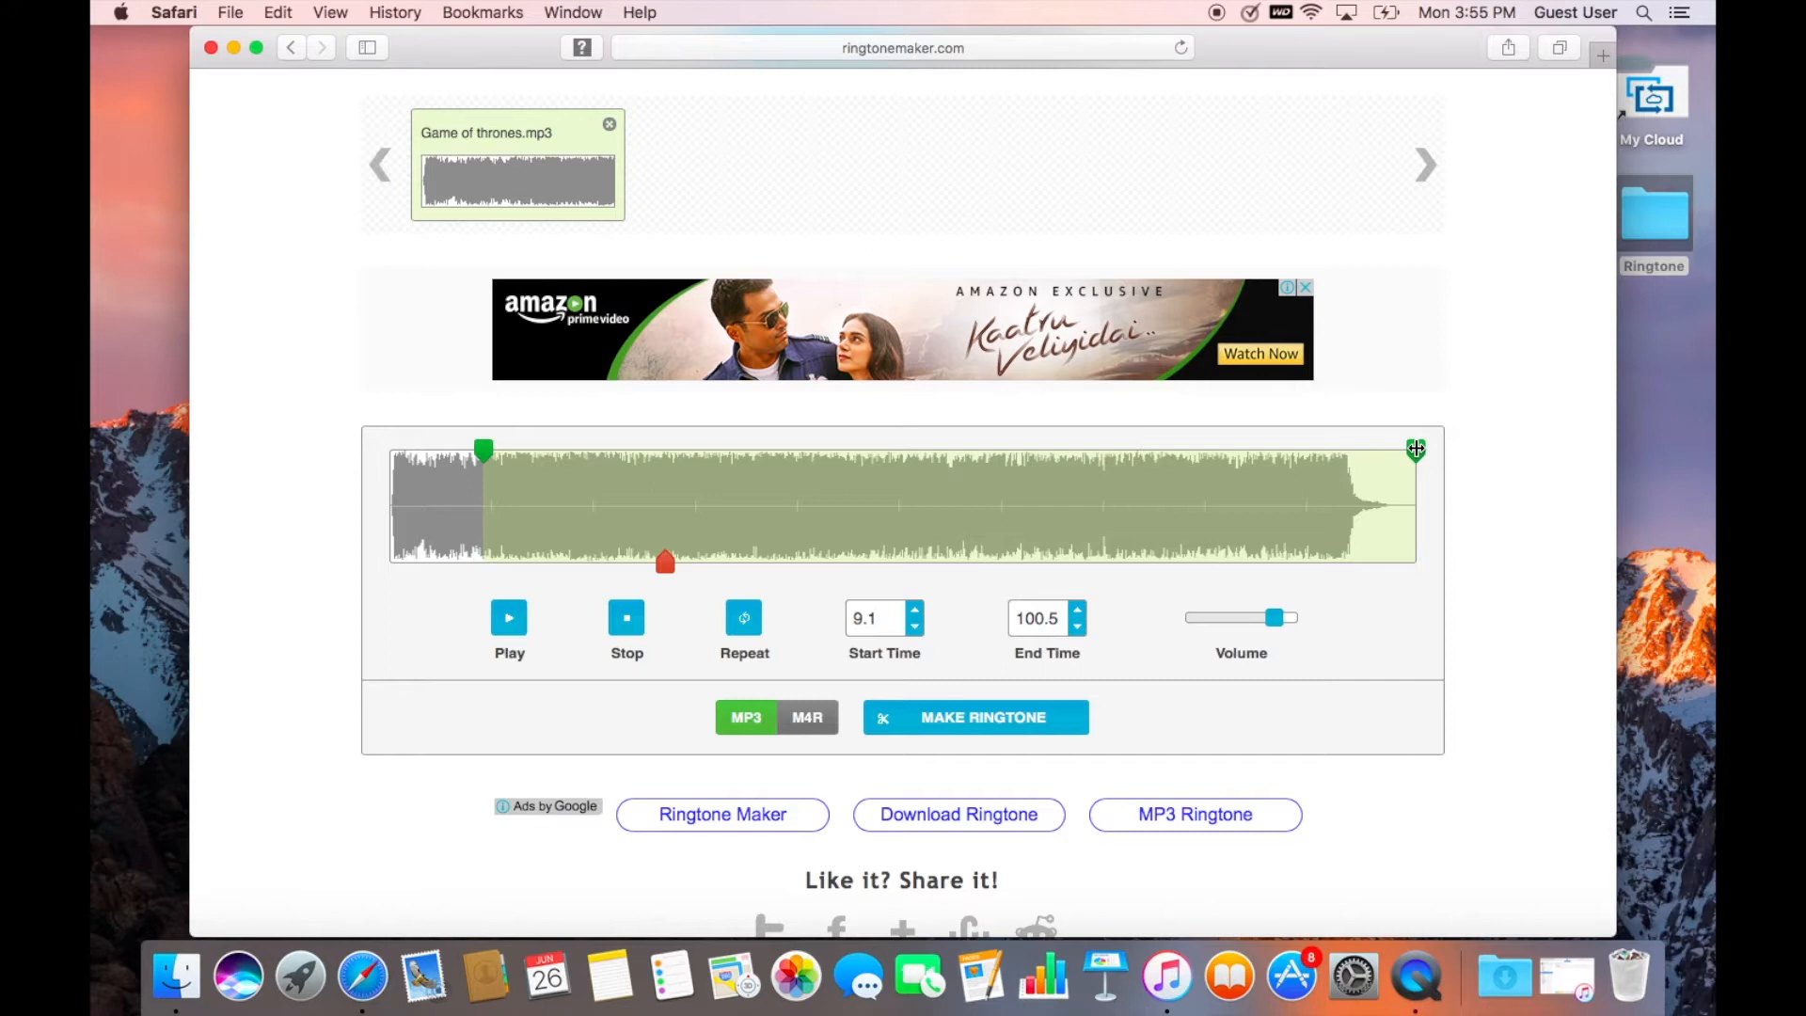
{"action": "left_click_drag", "start_coordinate": [1415, 450], "coordinate": [715, 450]}
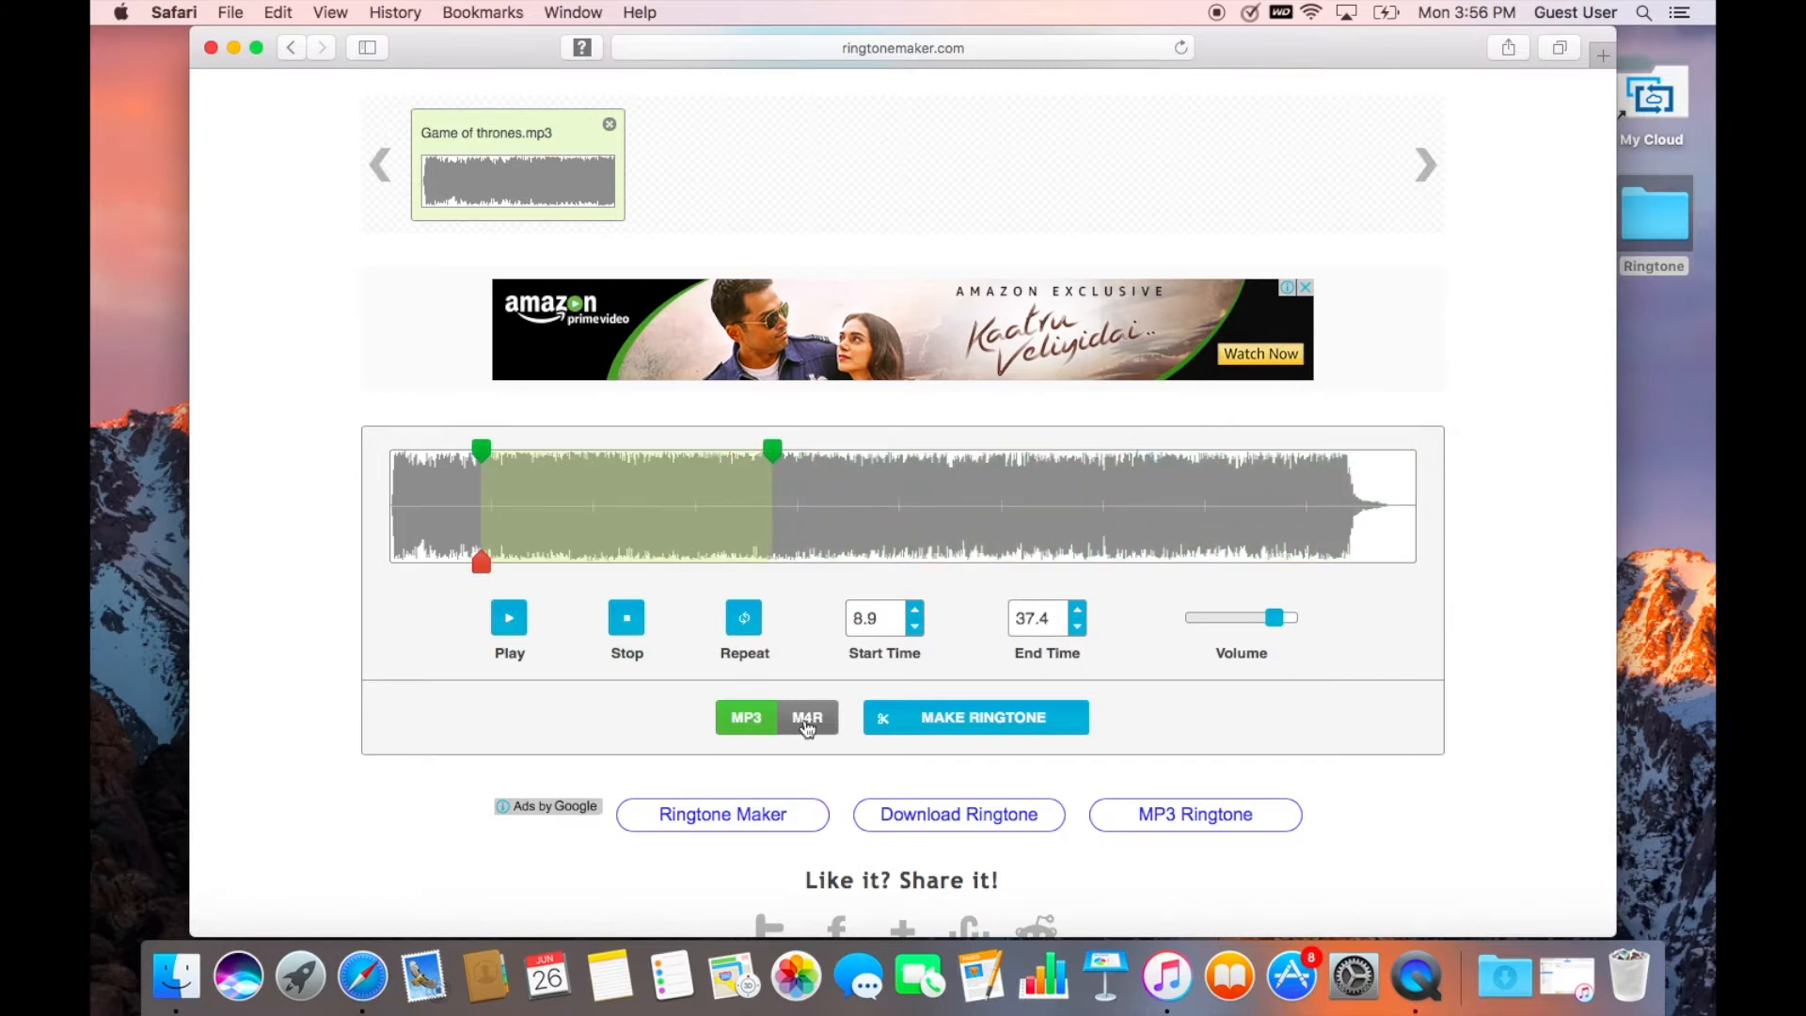
{"action": "left_click", "coordinate": [807, 717]}
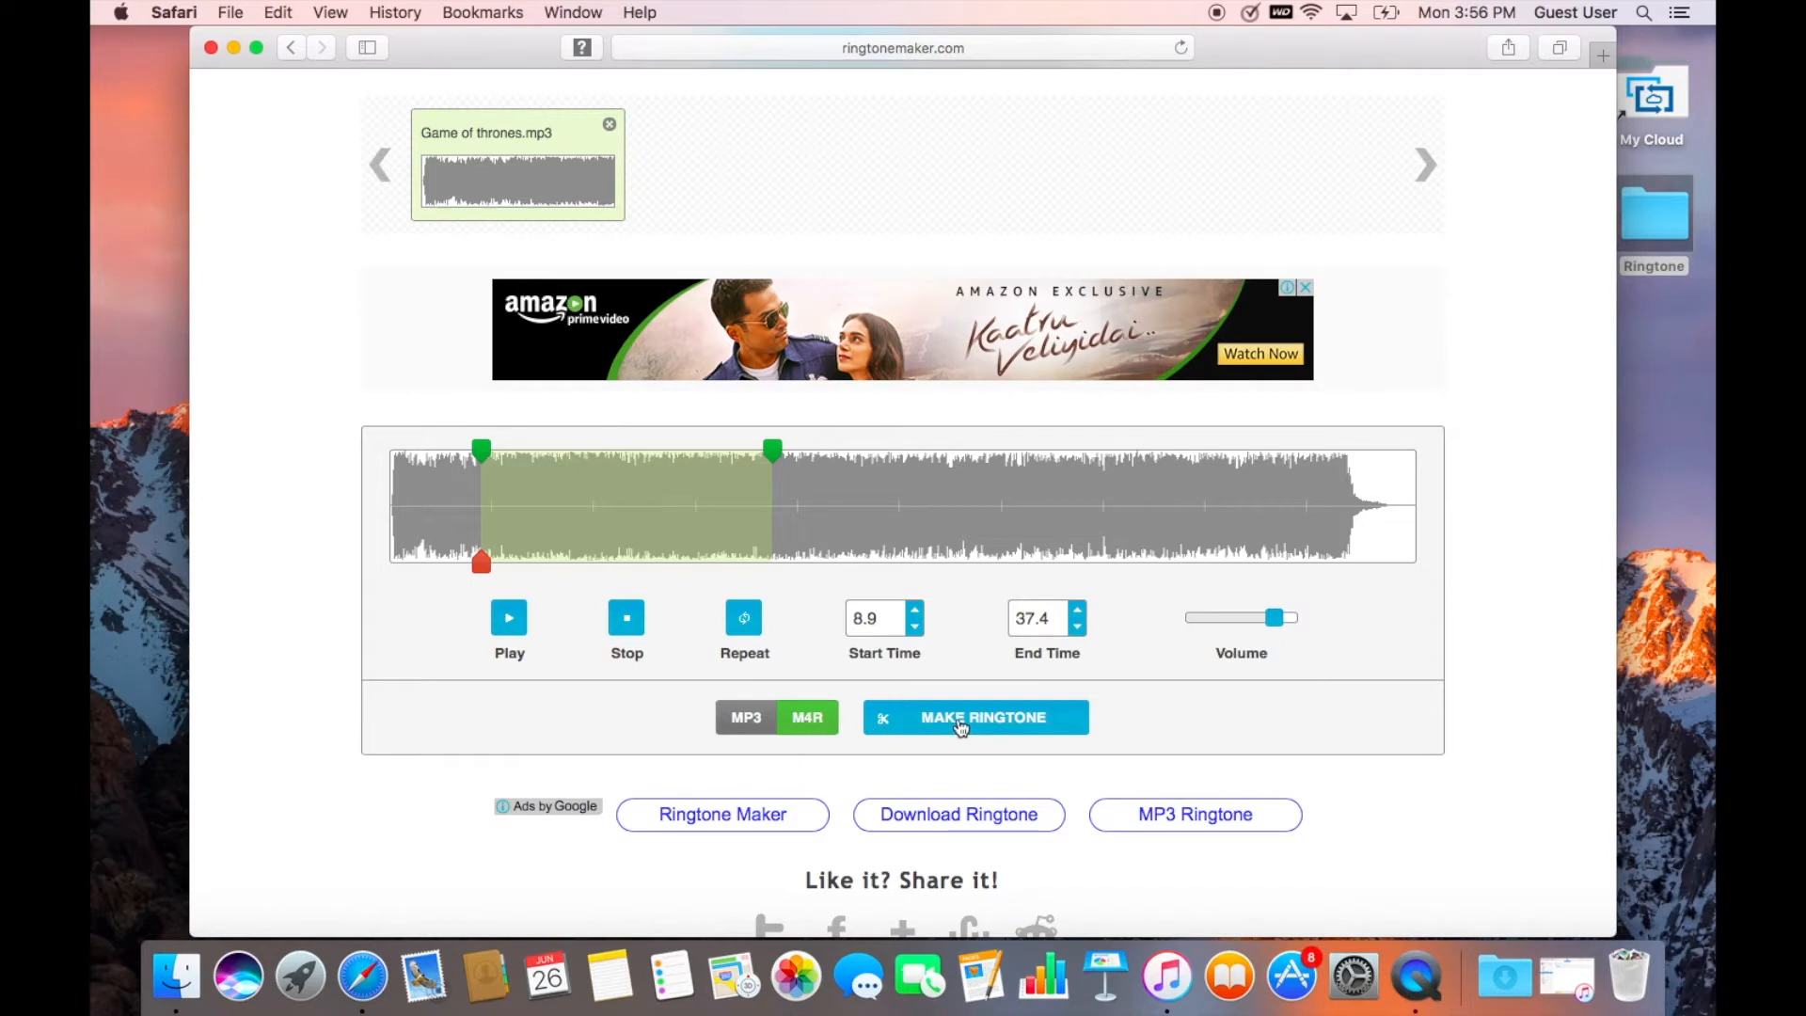
{"action": "left_click", "coordinate": [974, 717]}
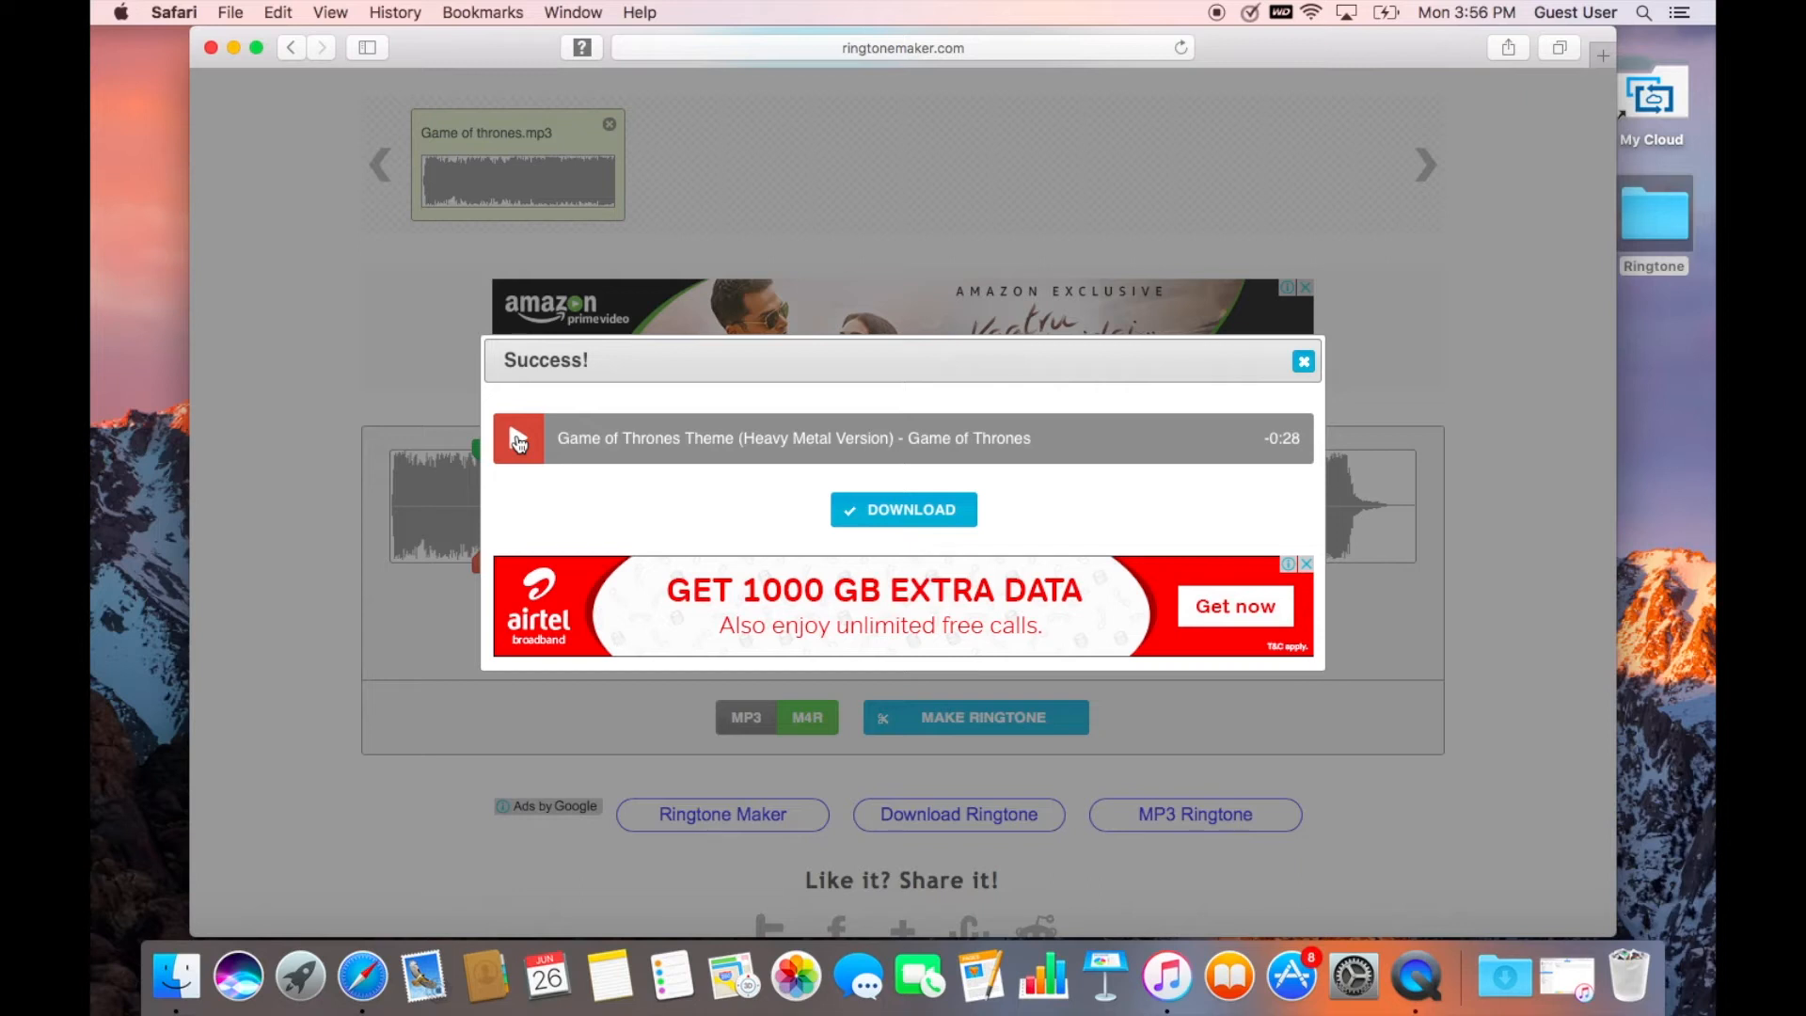
Step: Preview the finished clip in the Success dialog before downloading Game of thrones-8.9-37.4.m4r
{"action": "left_click", "coordinate": [518, 439]}
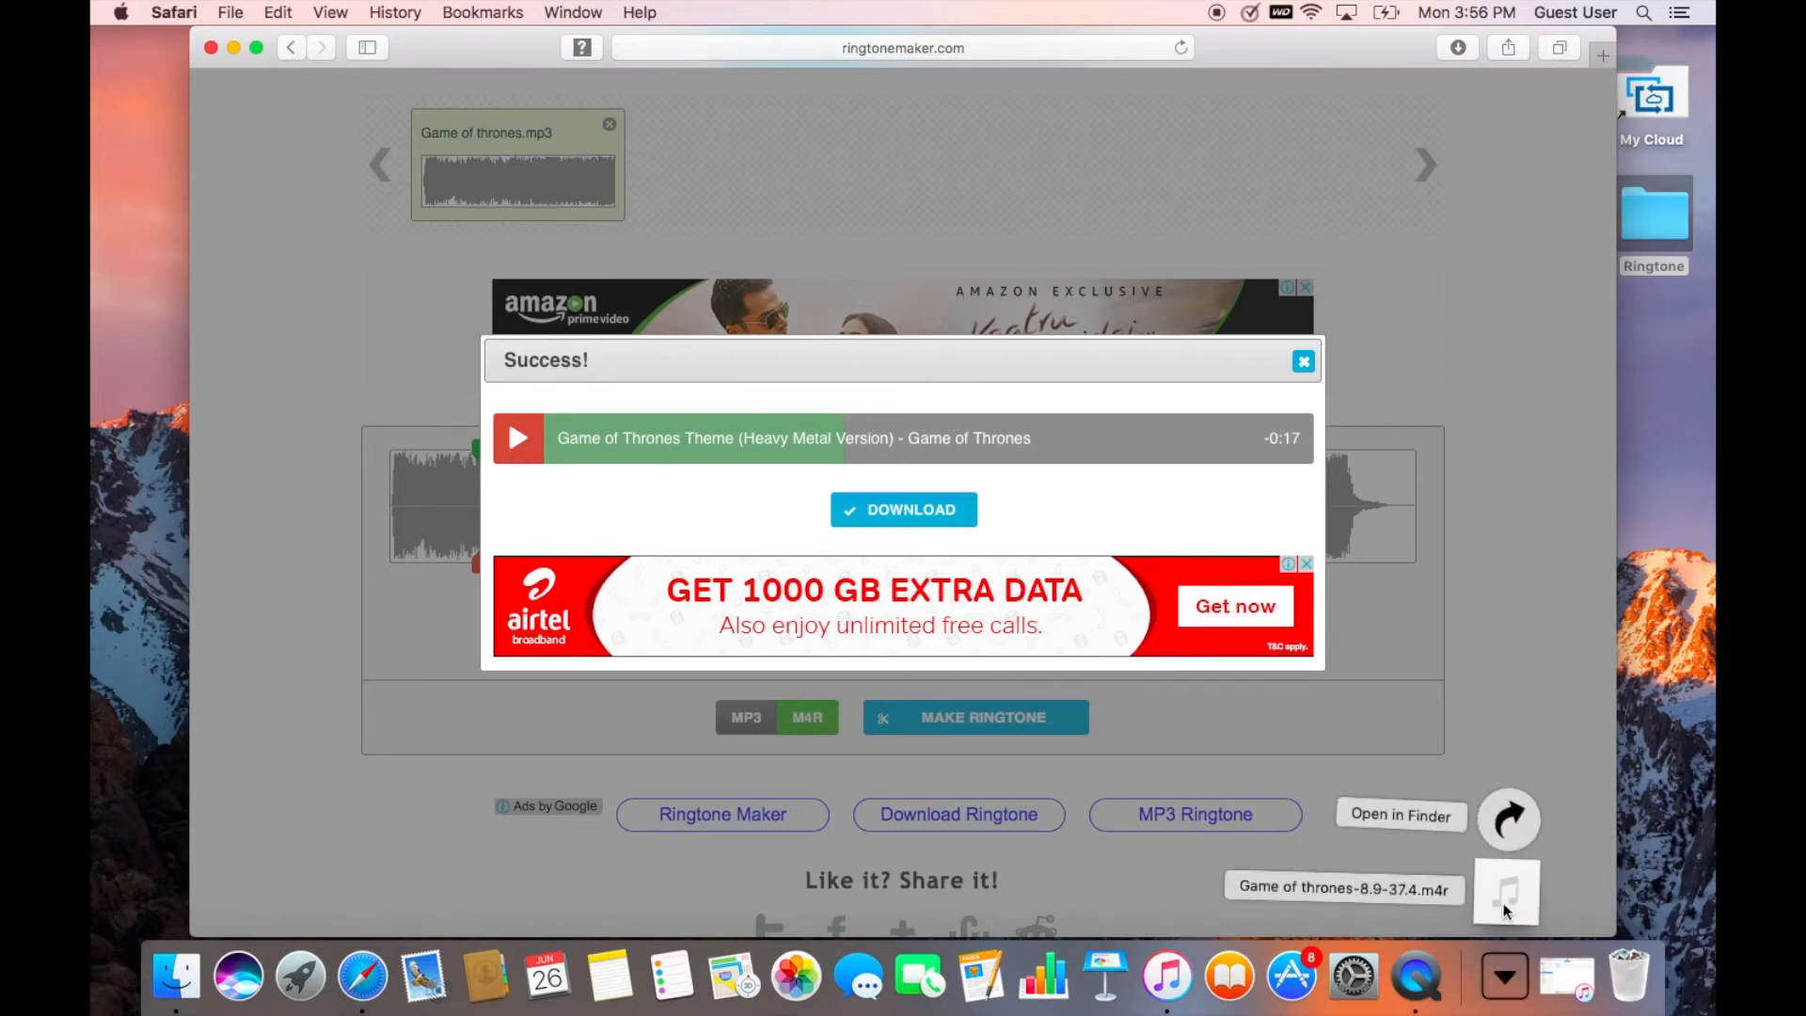
{"action": "mouse_move", "coordinate": [675, 299]}
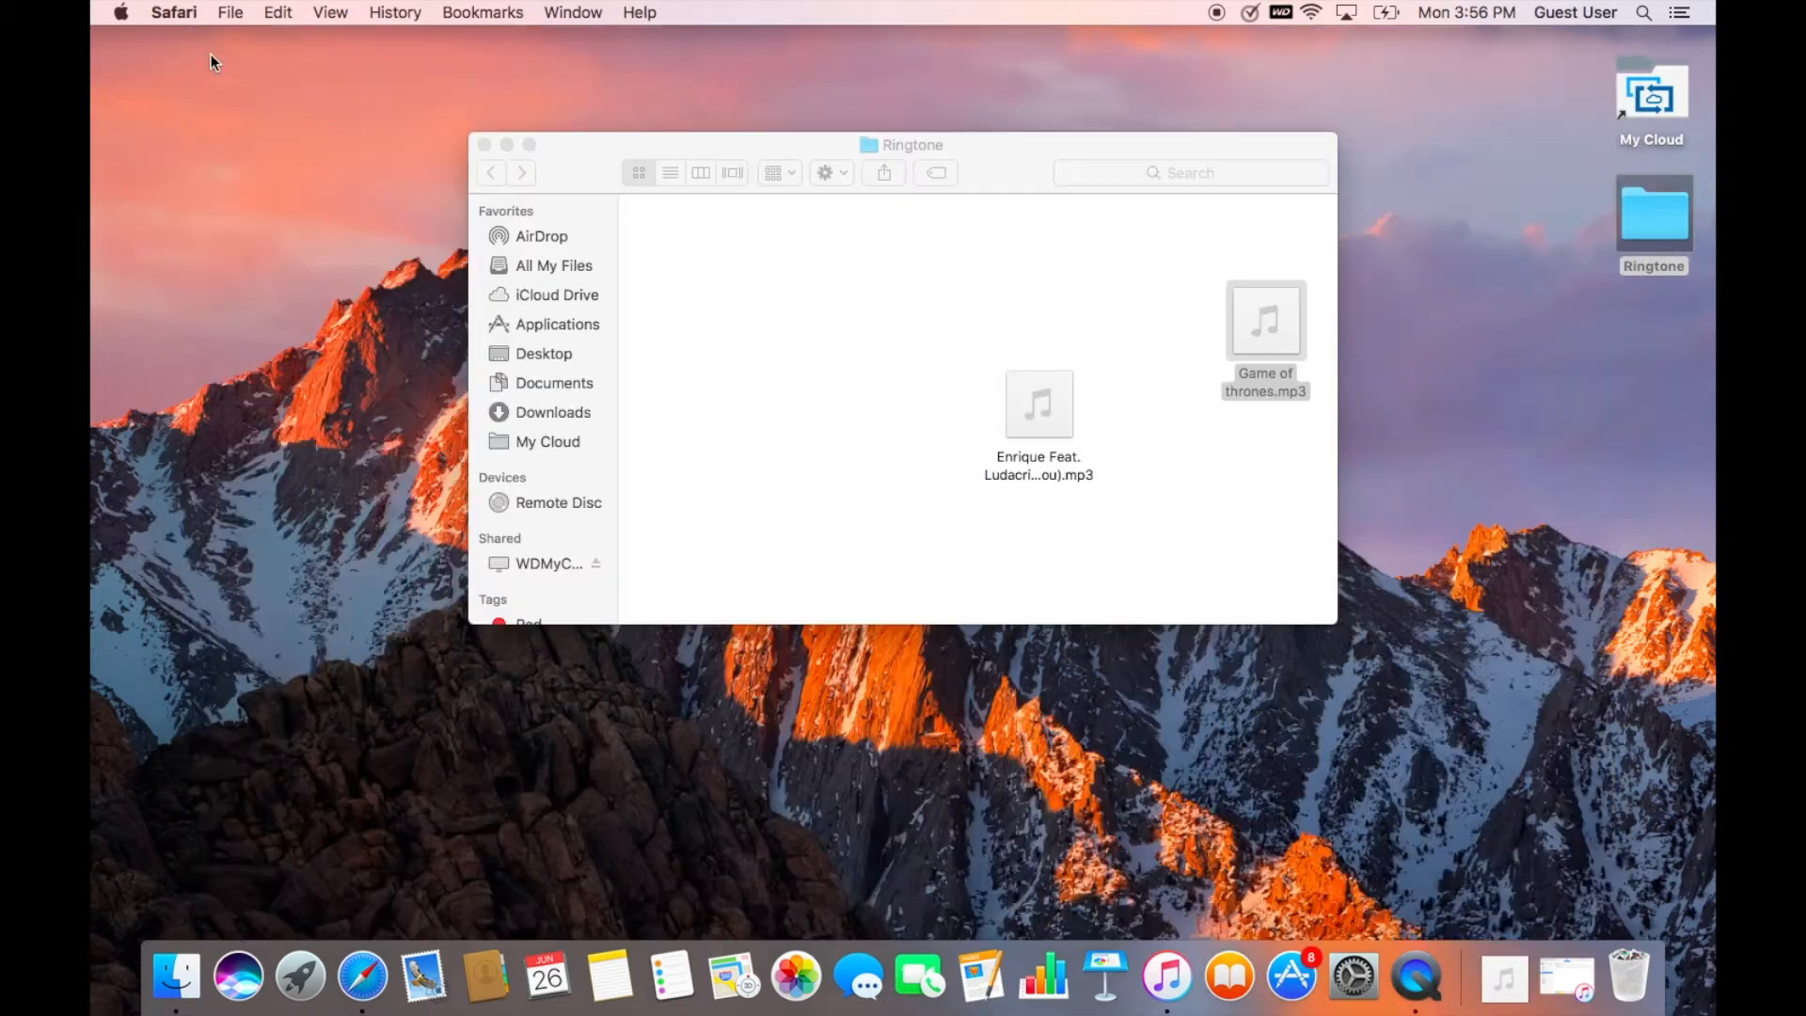
{"action": "mouse_move", "coordinate": [1504, 978]}
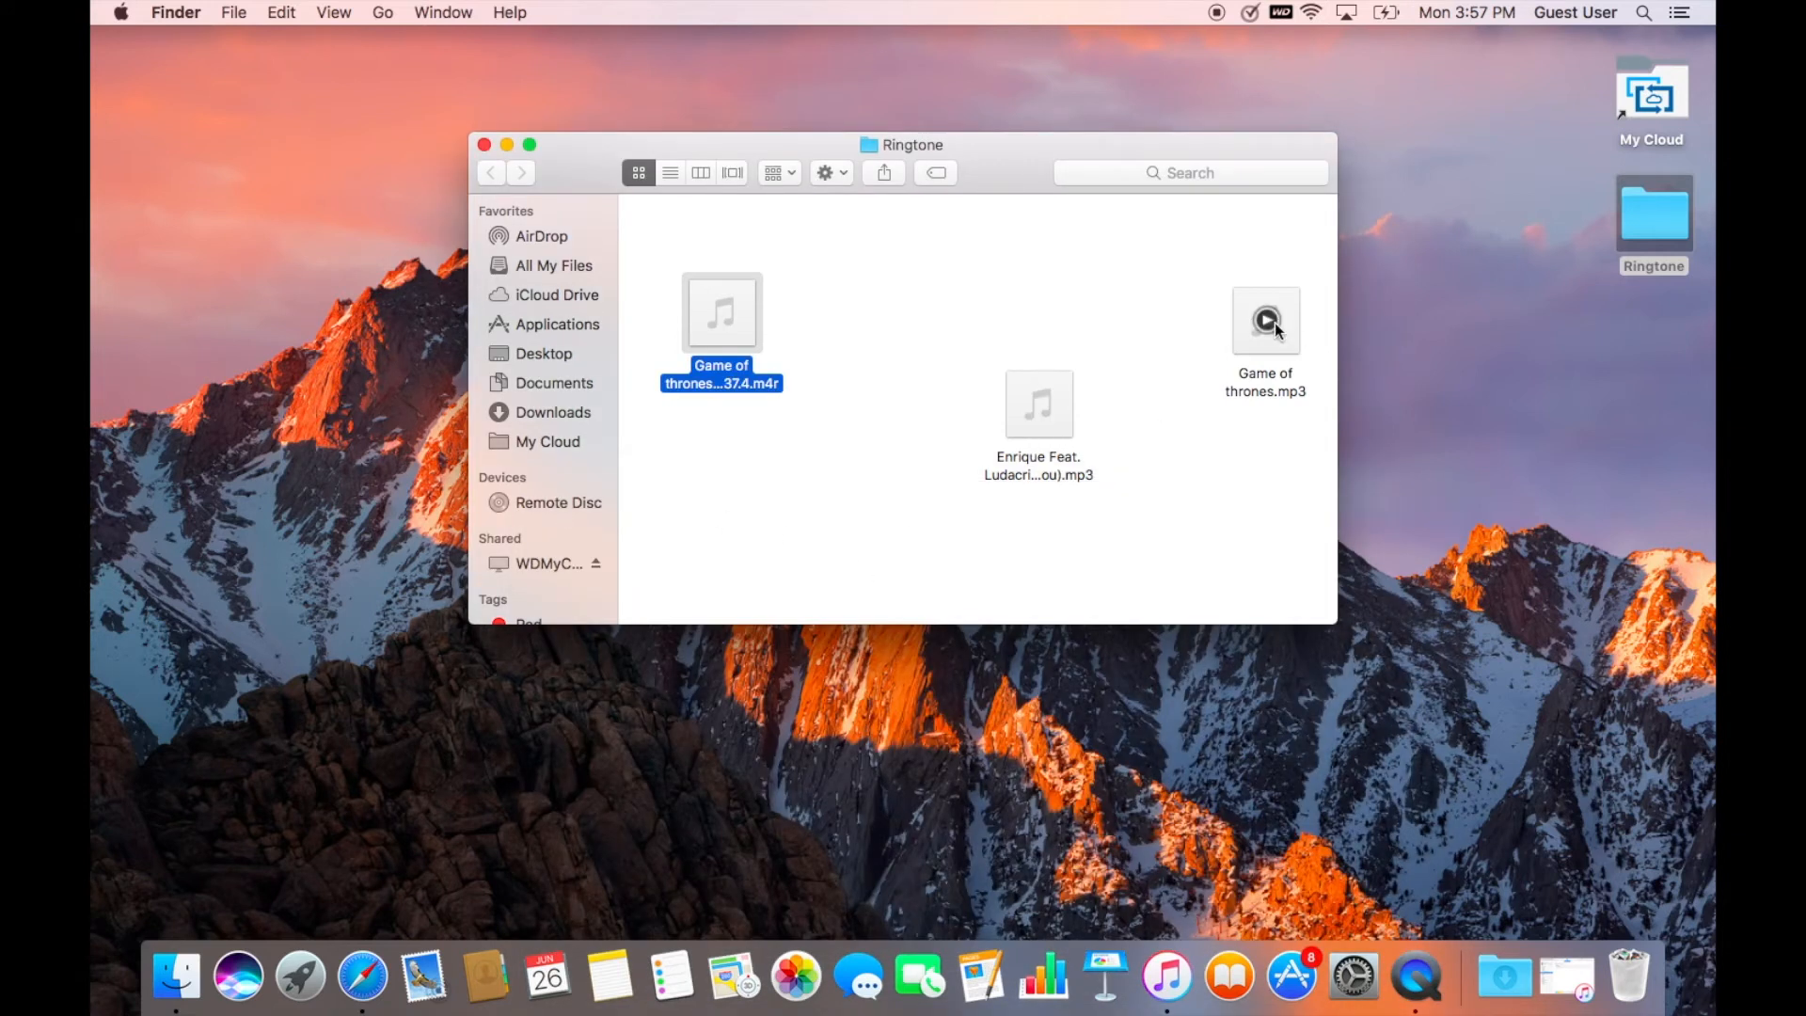
Step: Place the downloaded .m4r ringtone in the Ringtone folder beside the MP3 songs
{"action": "left_click", "coordinate": [1265, 320]}
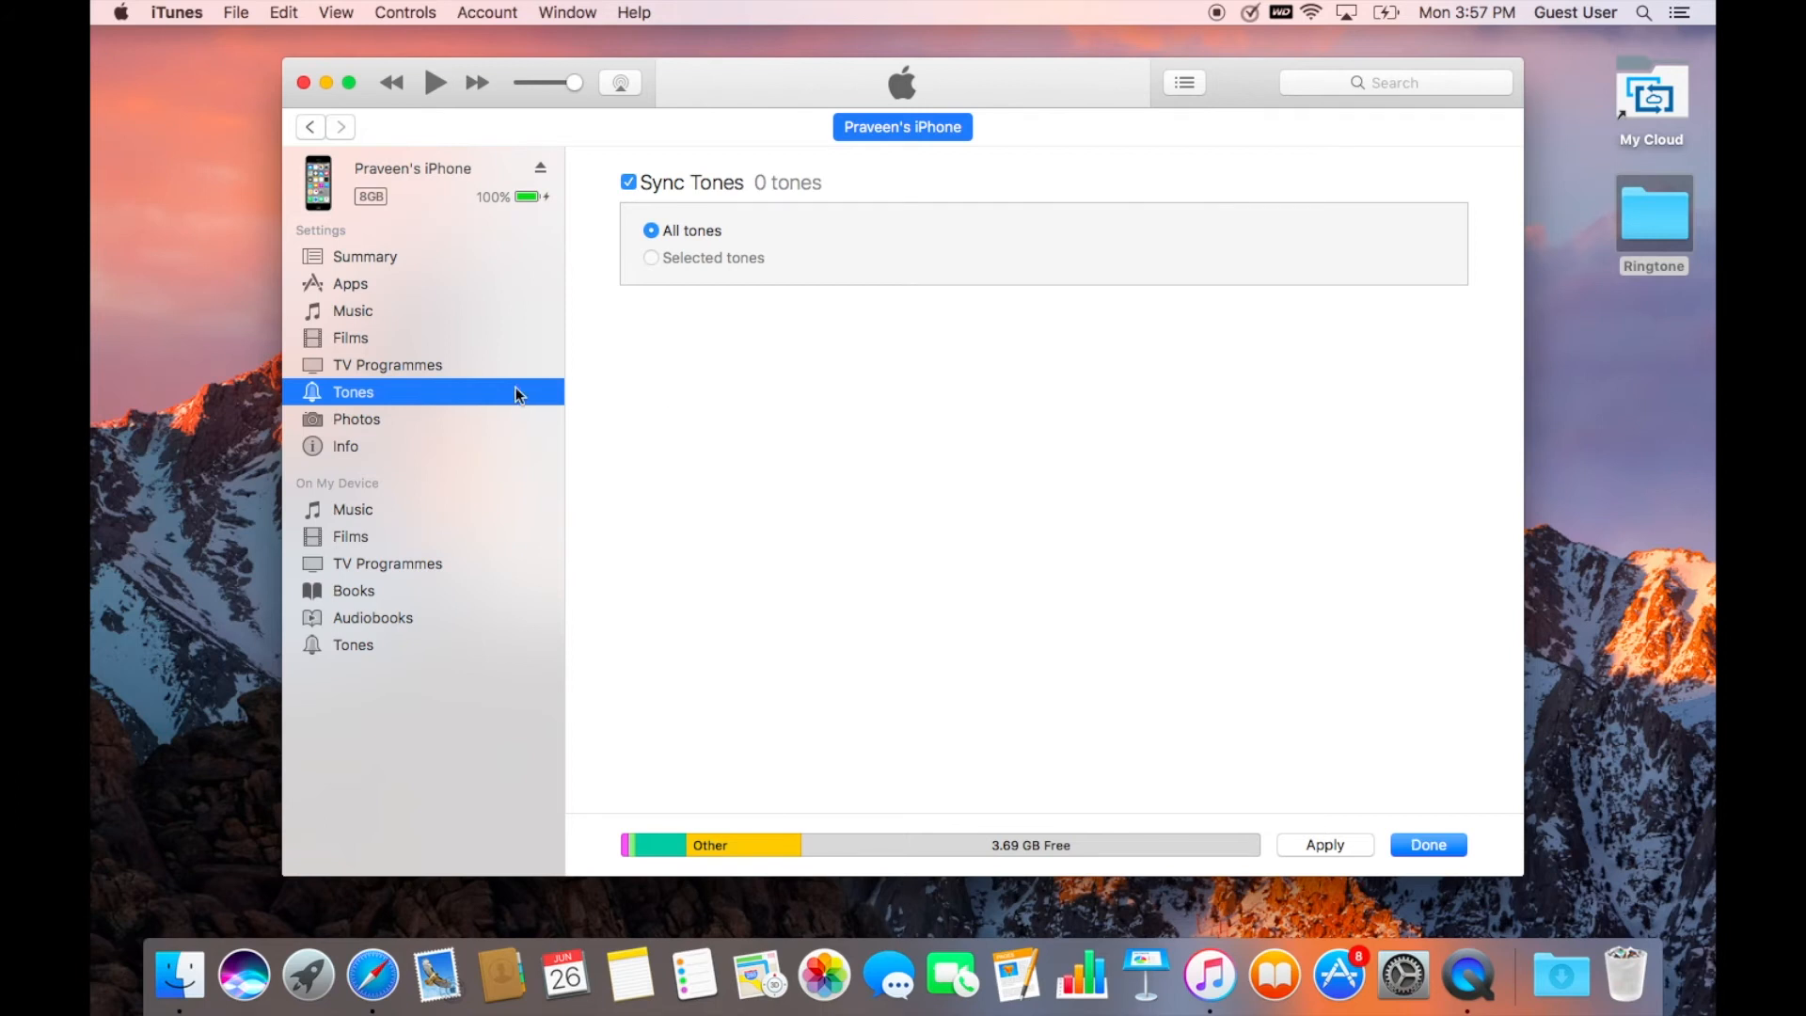
{"action": "mouse_move", "coordinate": [250, 9]}
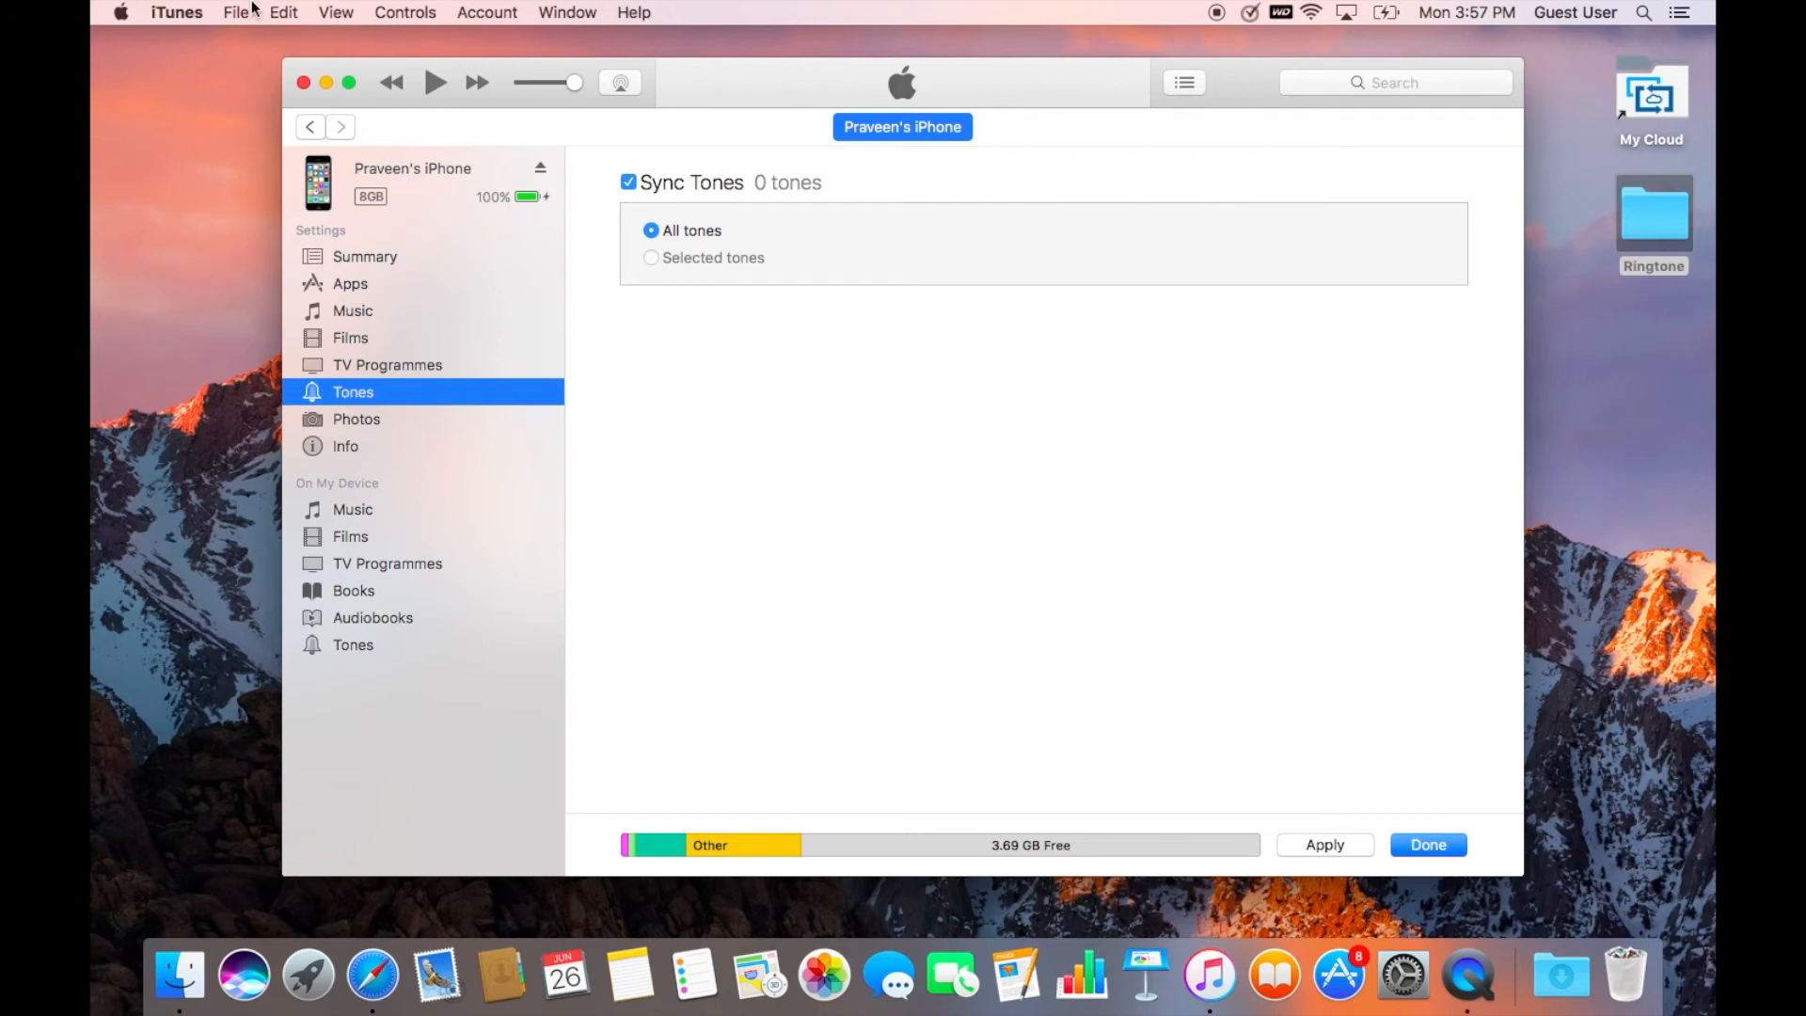
{"action": "mouse_move", "coordinate": [237, 14]}
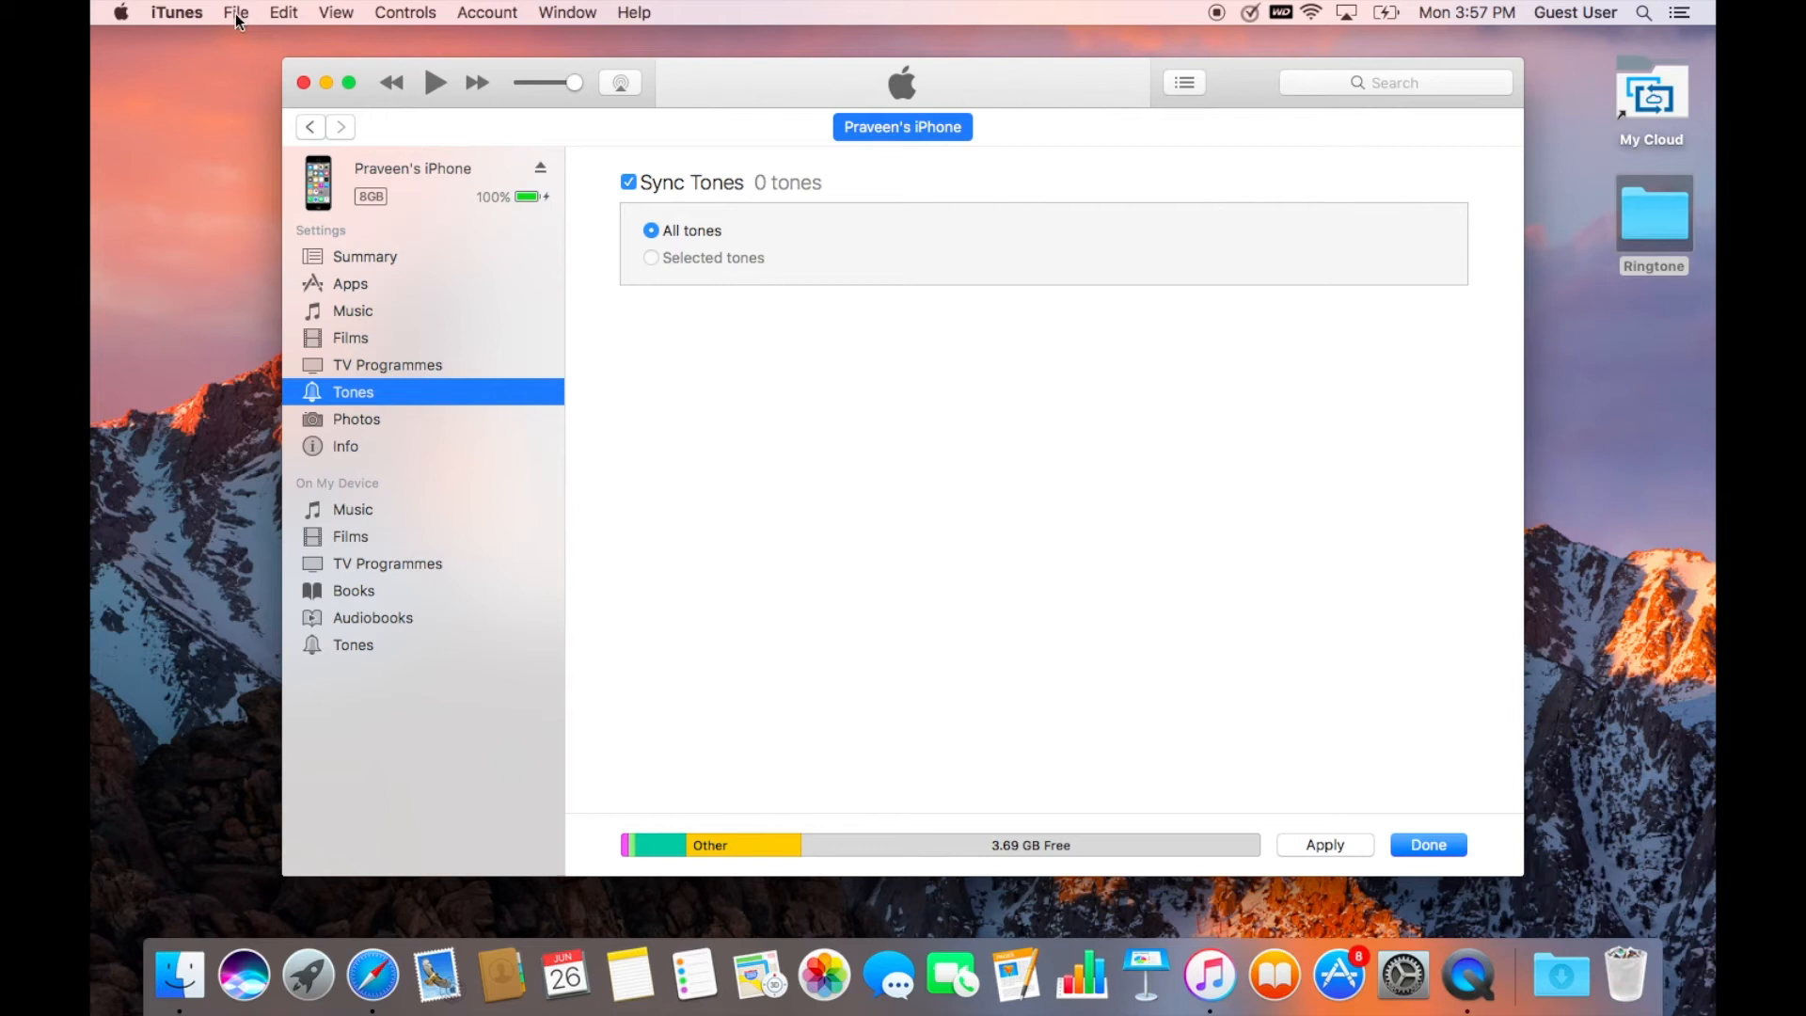
Step: Add the M4R ringtone via File > Add to Library so Tones counts 1 tone
{"action": "left_click", "coordinate": [238, 12]}
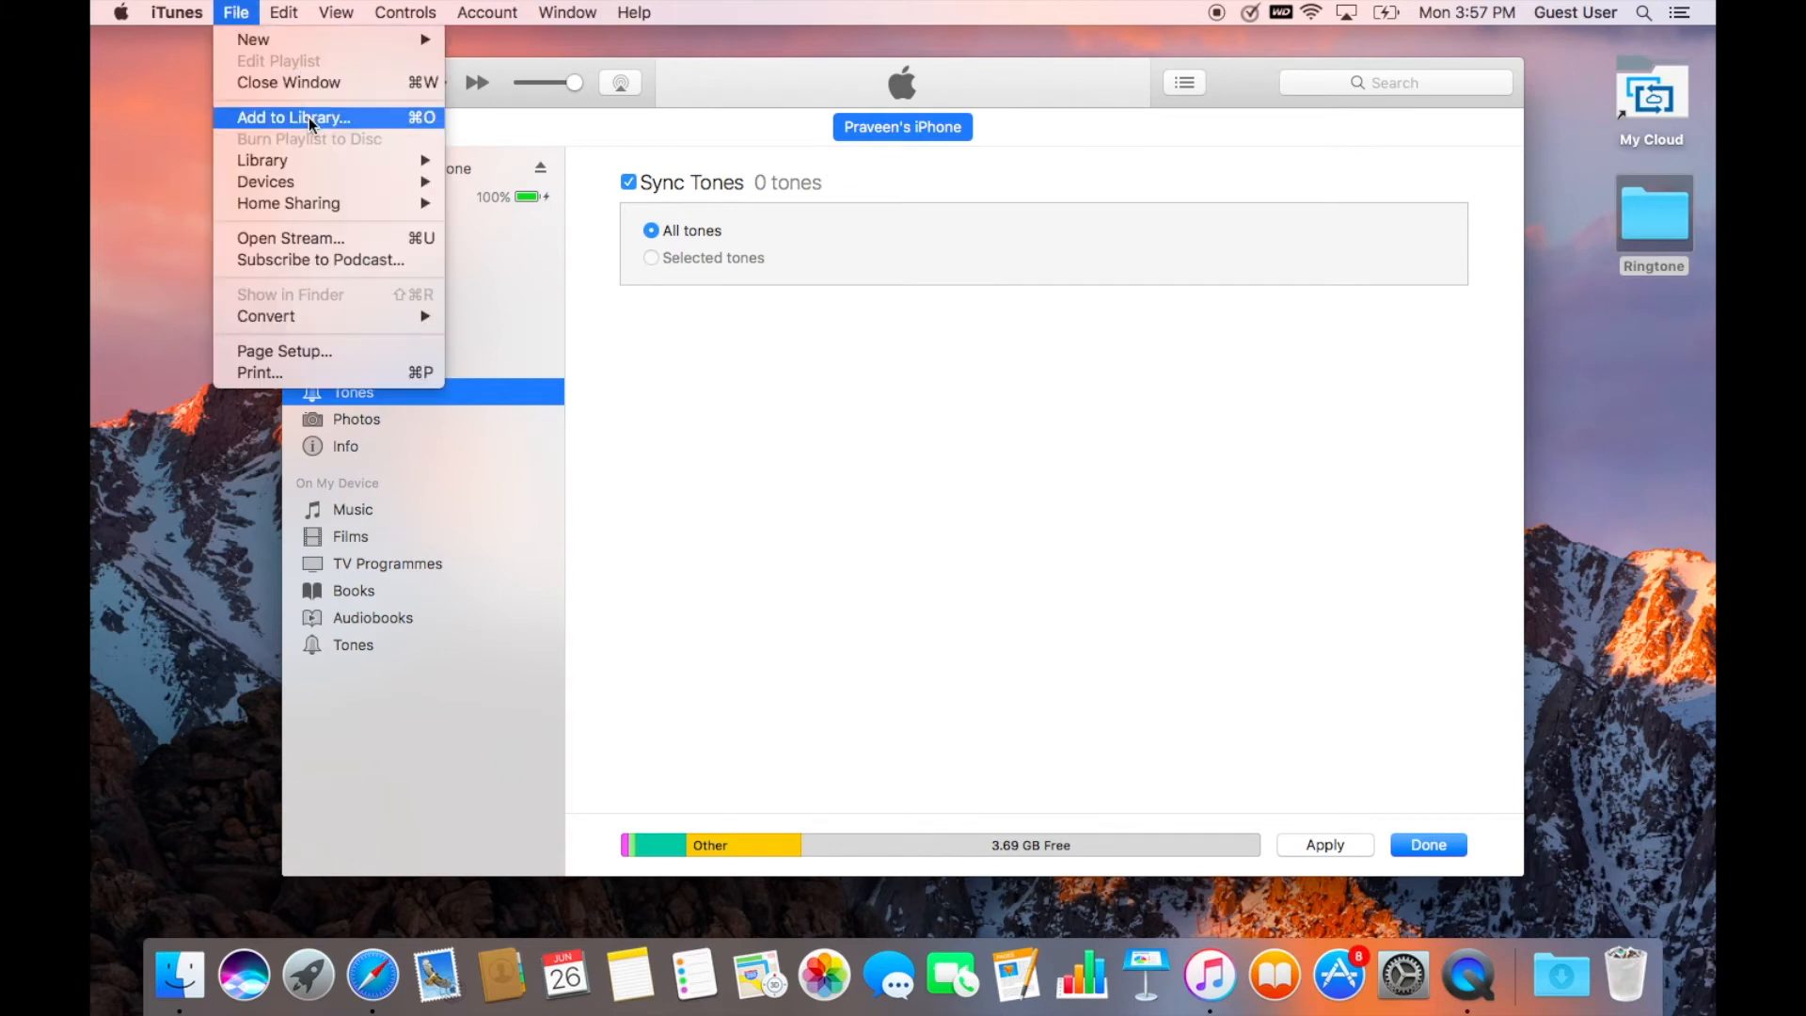
{"action": "left_click", "coordinate": [294, 117]}
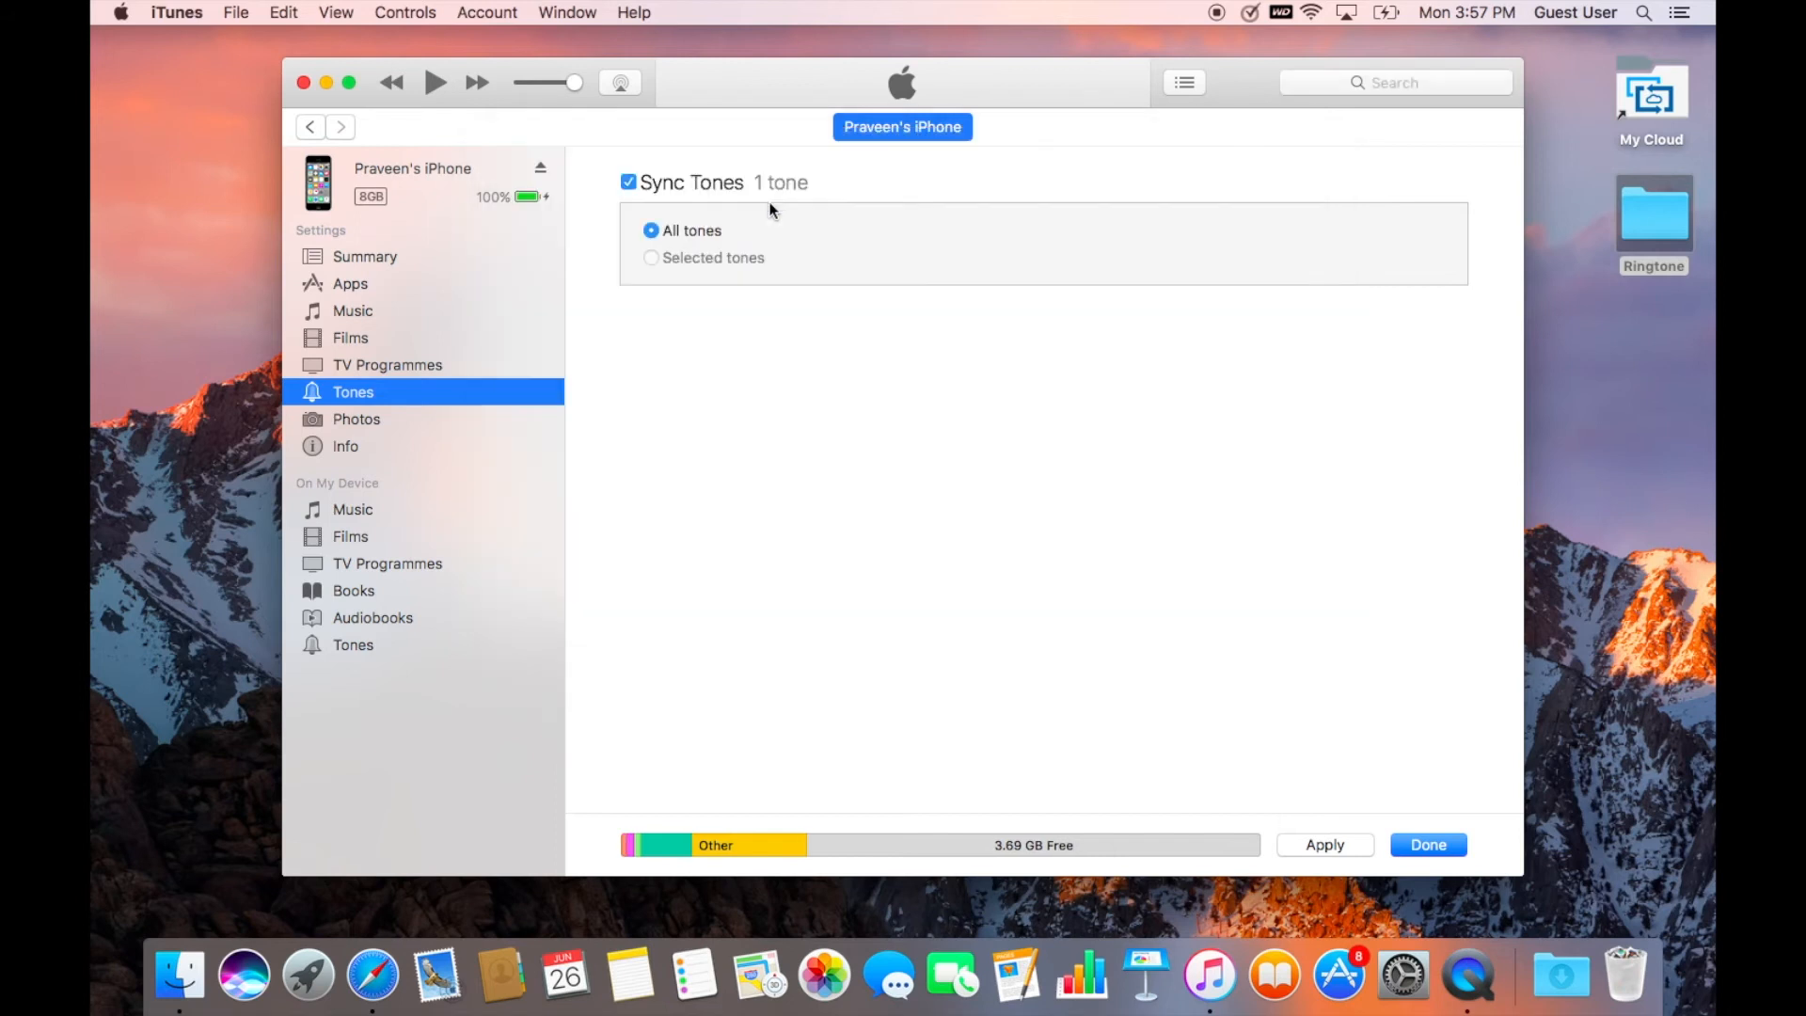
{"action": "mouse_move", "coordinate": [777, 203]}
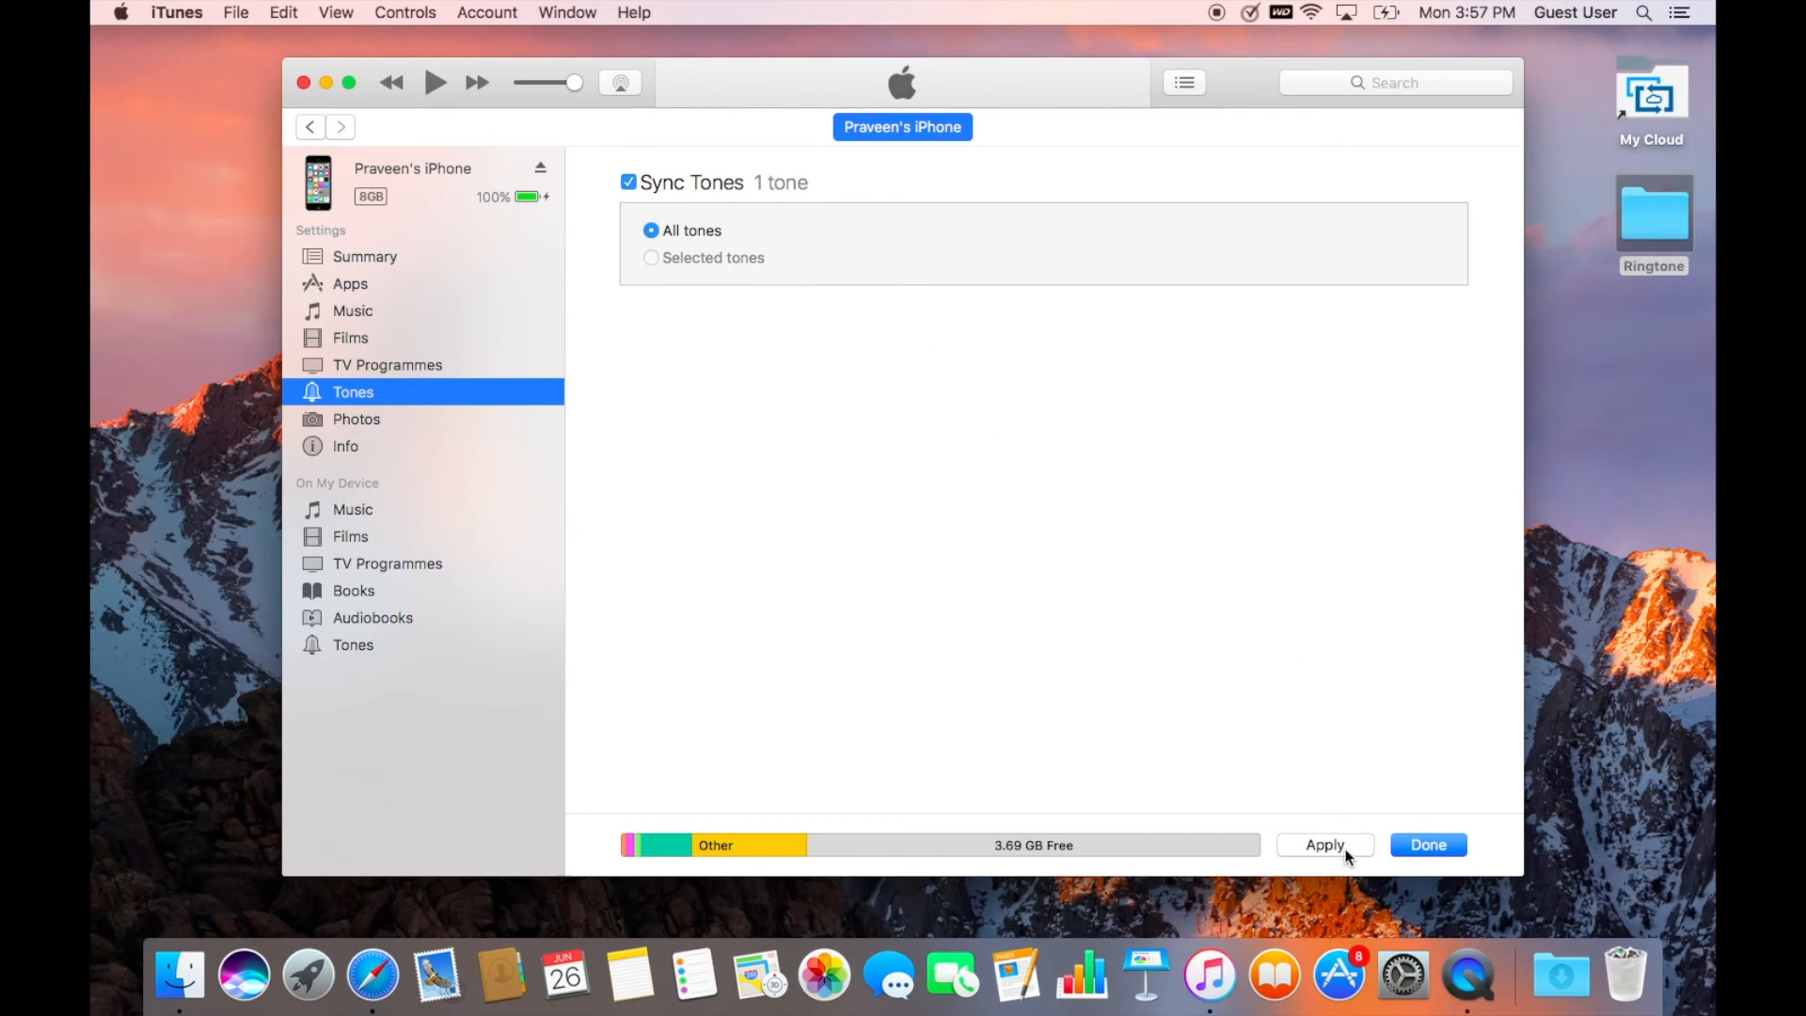
Step: Apply the tone sync and accept Sync and Replace for the iPhone's media
{"action": "left_click", "coordinate": [1323, 845]}
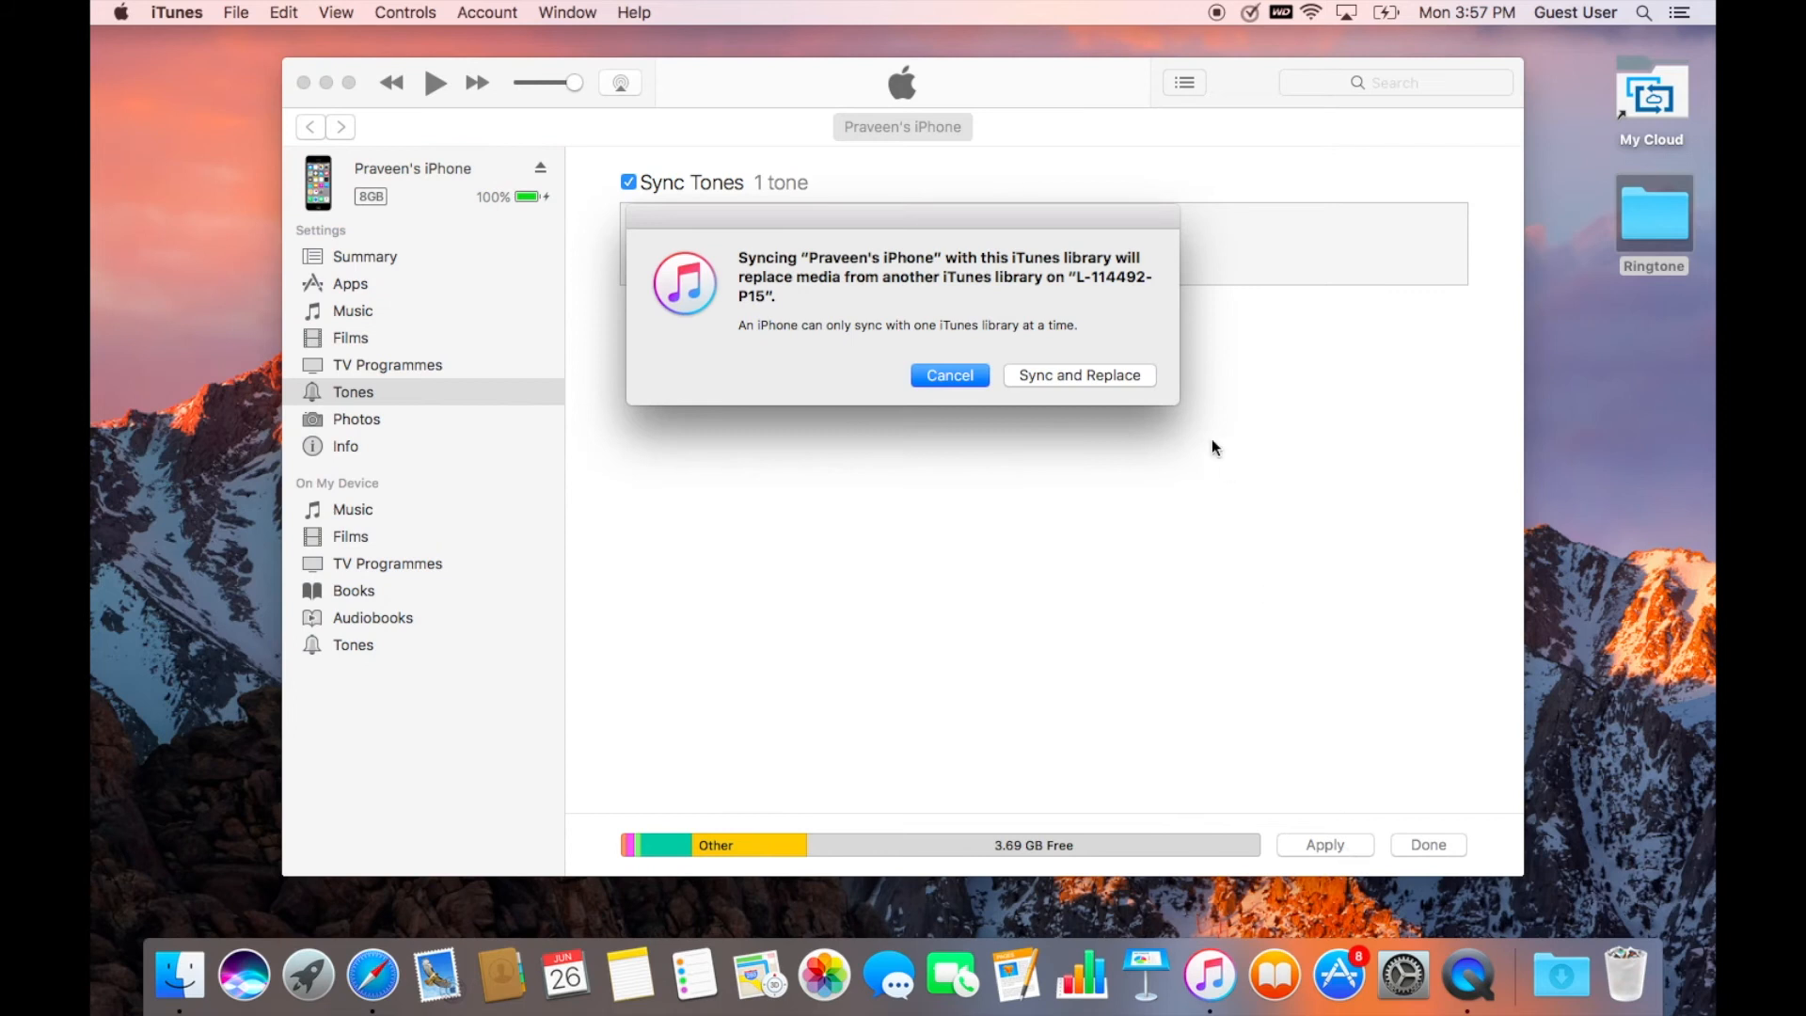
{"action": "mouse_move", "coordinate": [1115, 408]}
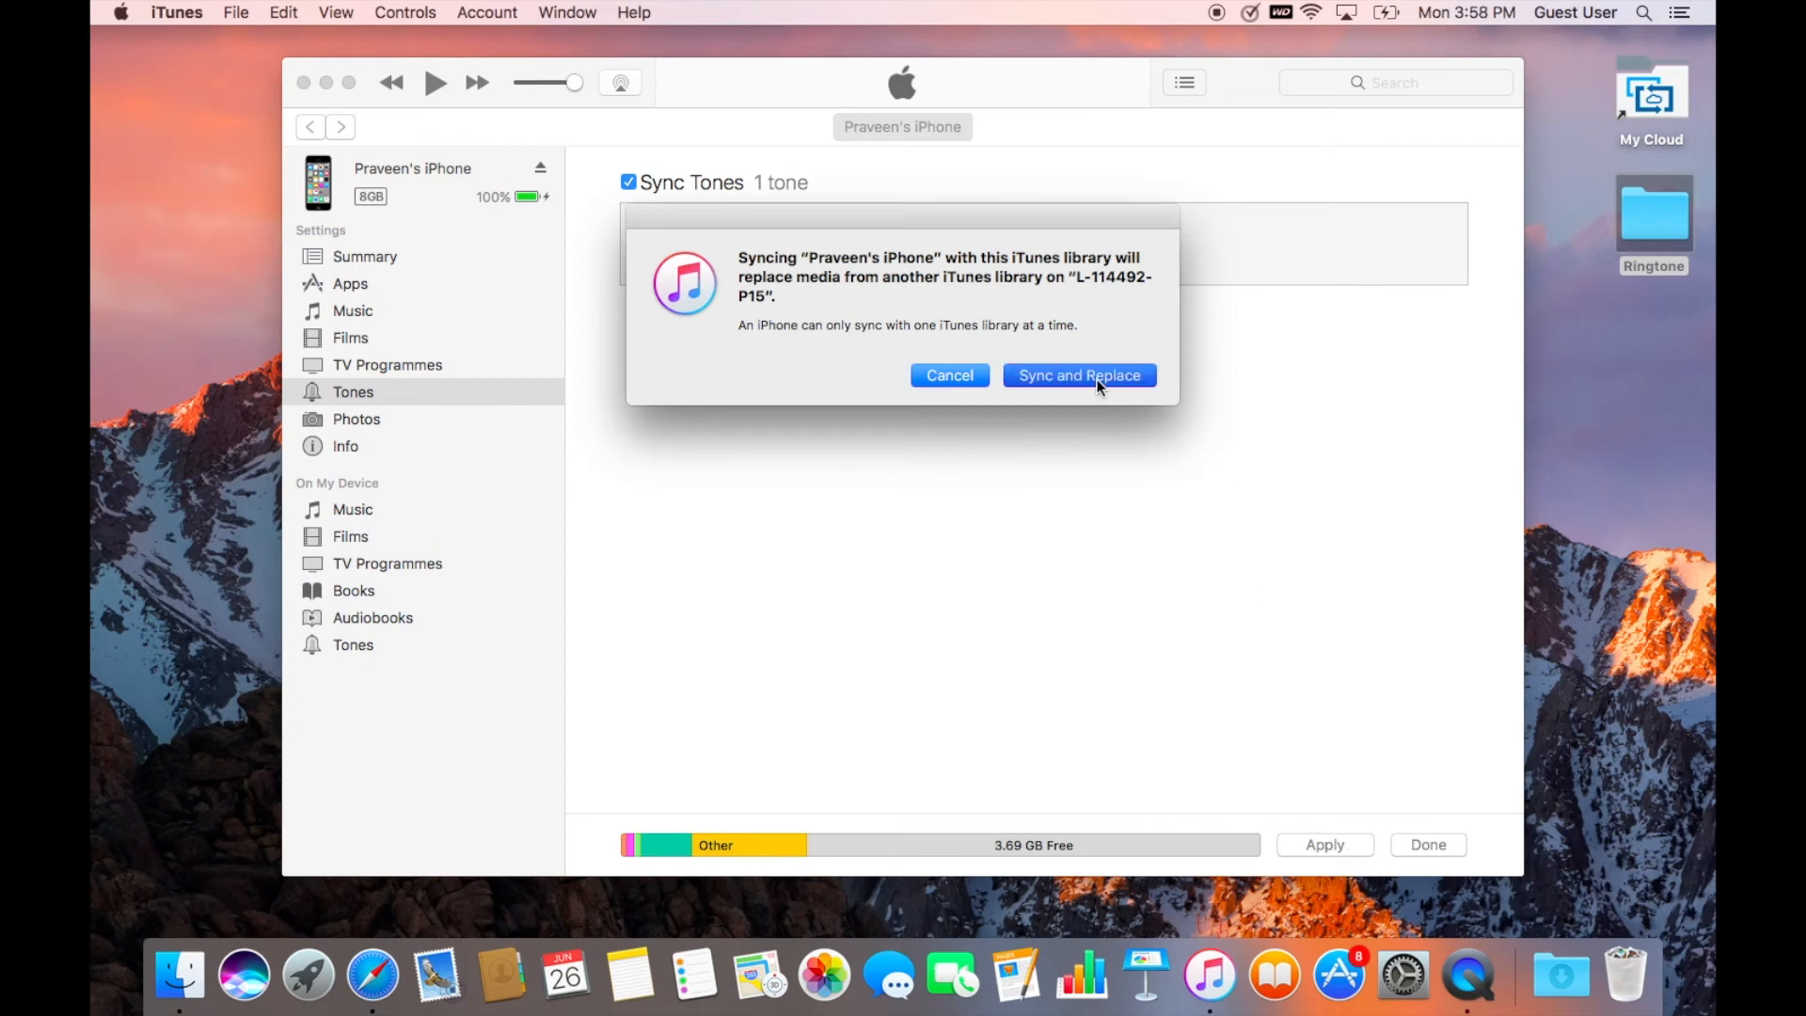
{"action": "left_click", "coordinate": [1078, 374]}
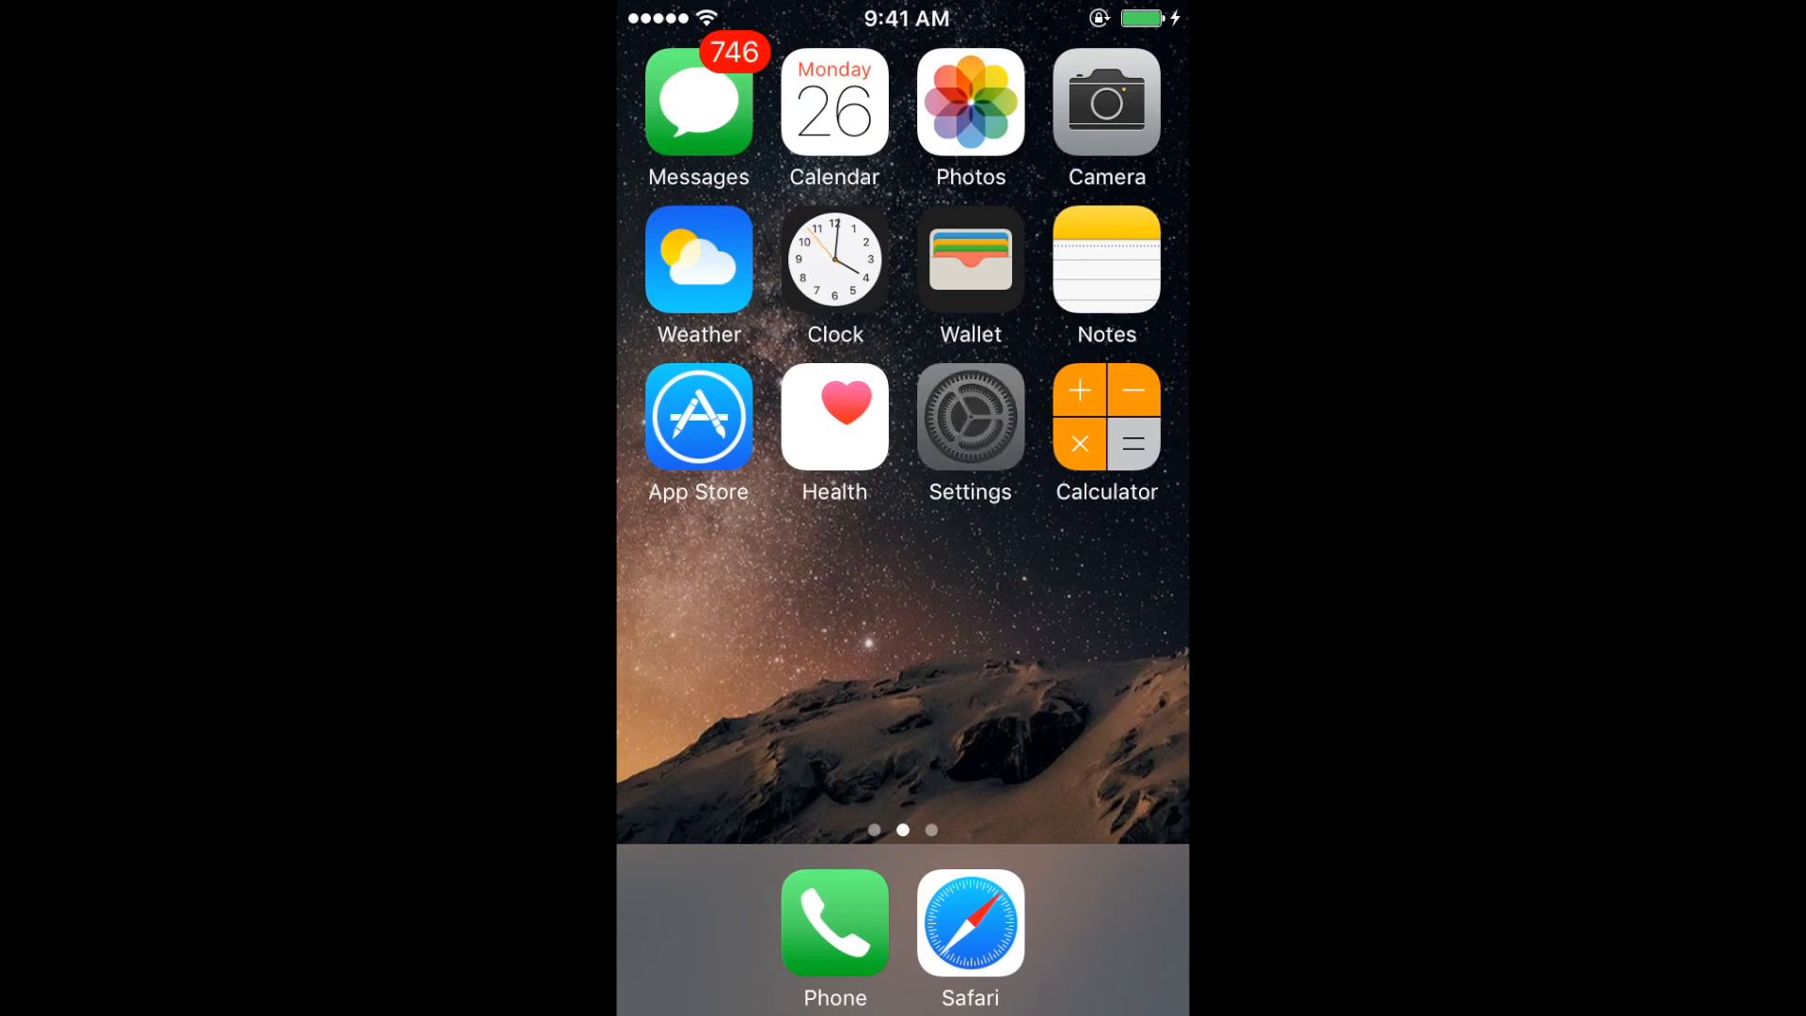
Step: In Settings > Sounds > Ringtone, tick Game of Thrones Theme and confirm it in the list
{"action": "left_click", "coordinate": [969, 416]}
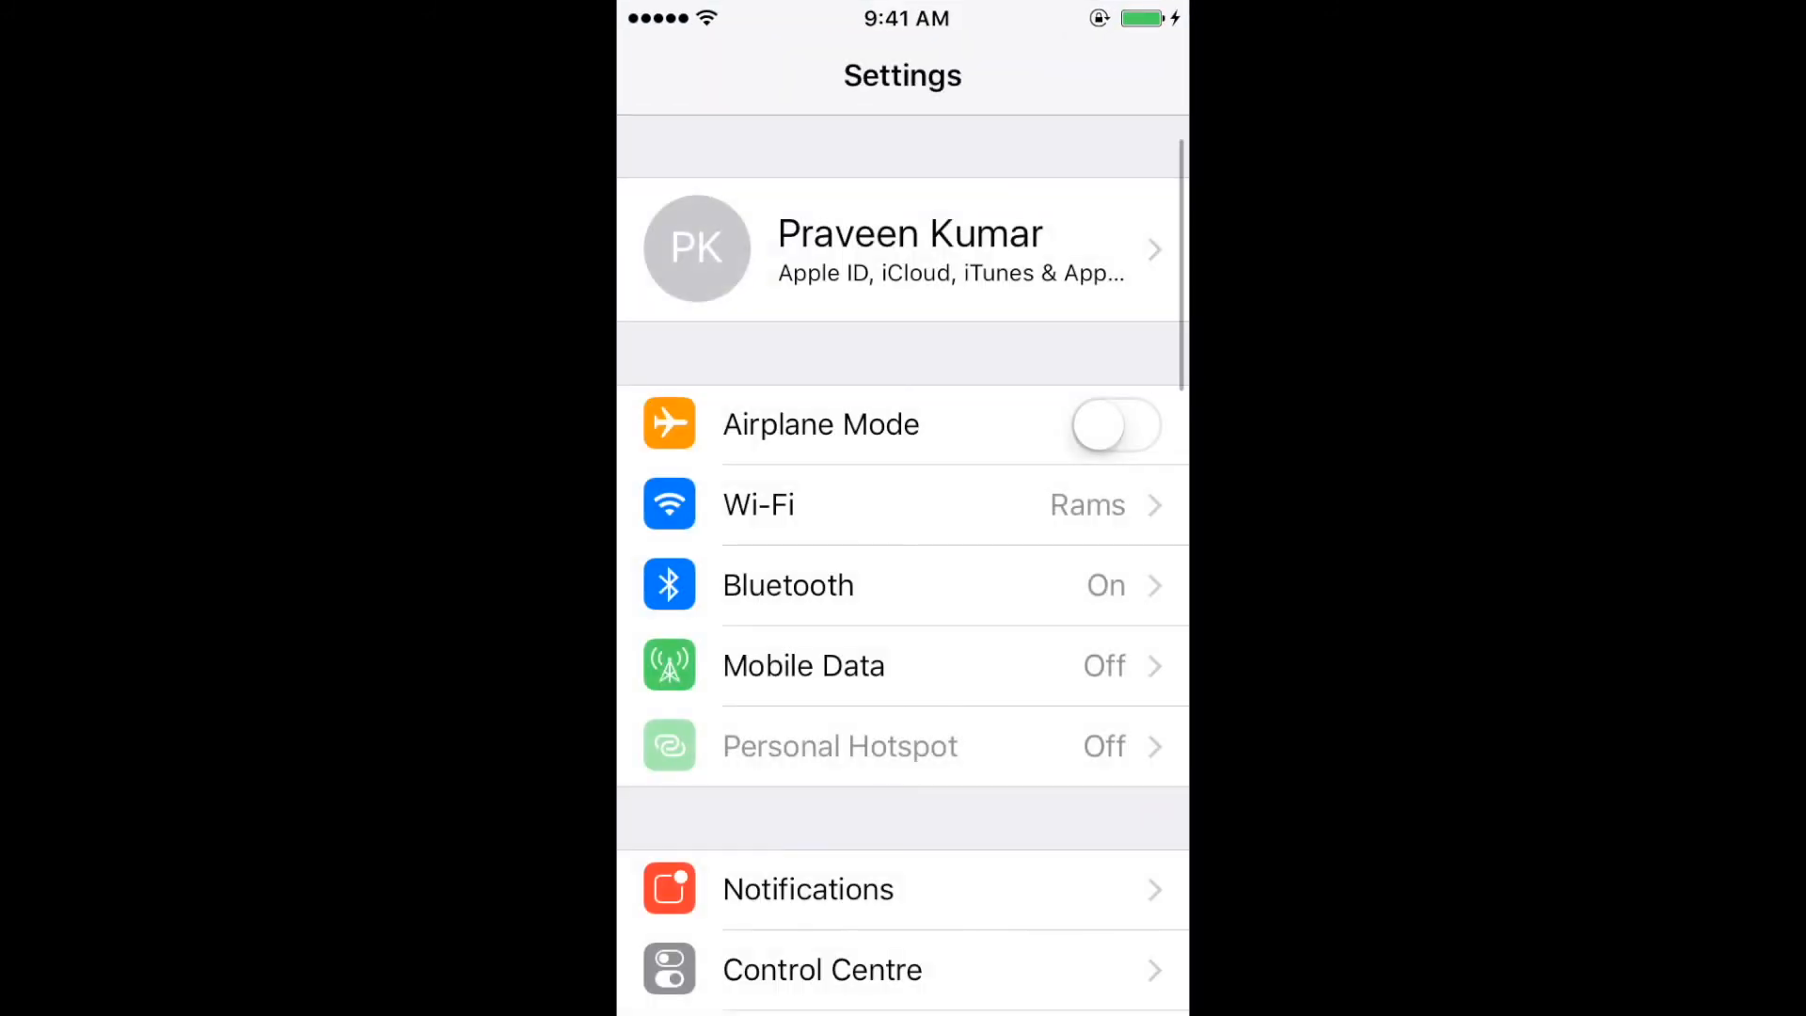
{"action": "scroll", "scroll_direction": "down", "scroll_amount": 3}
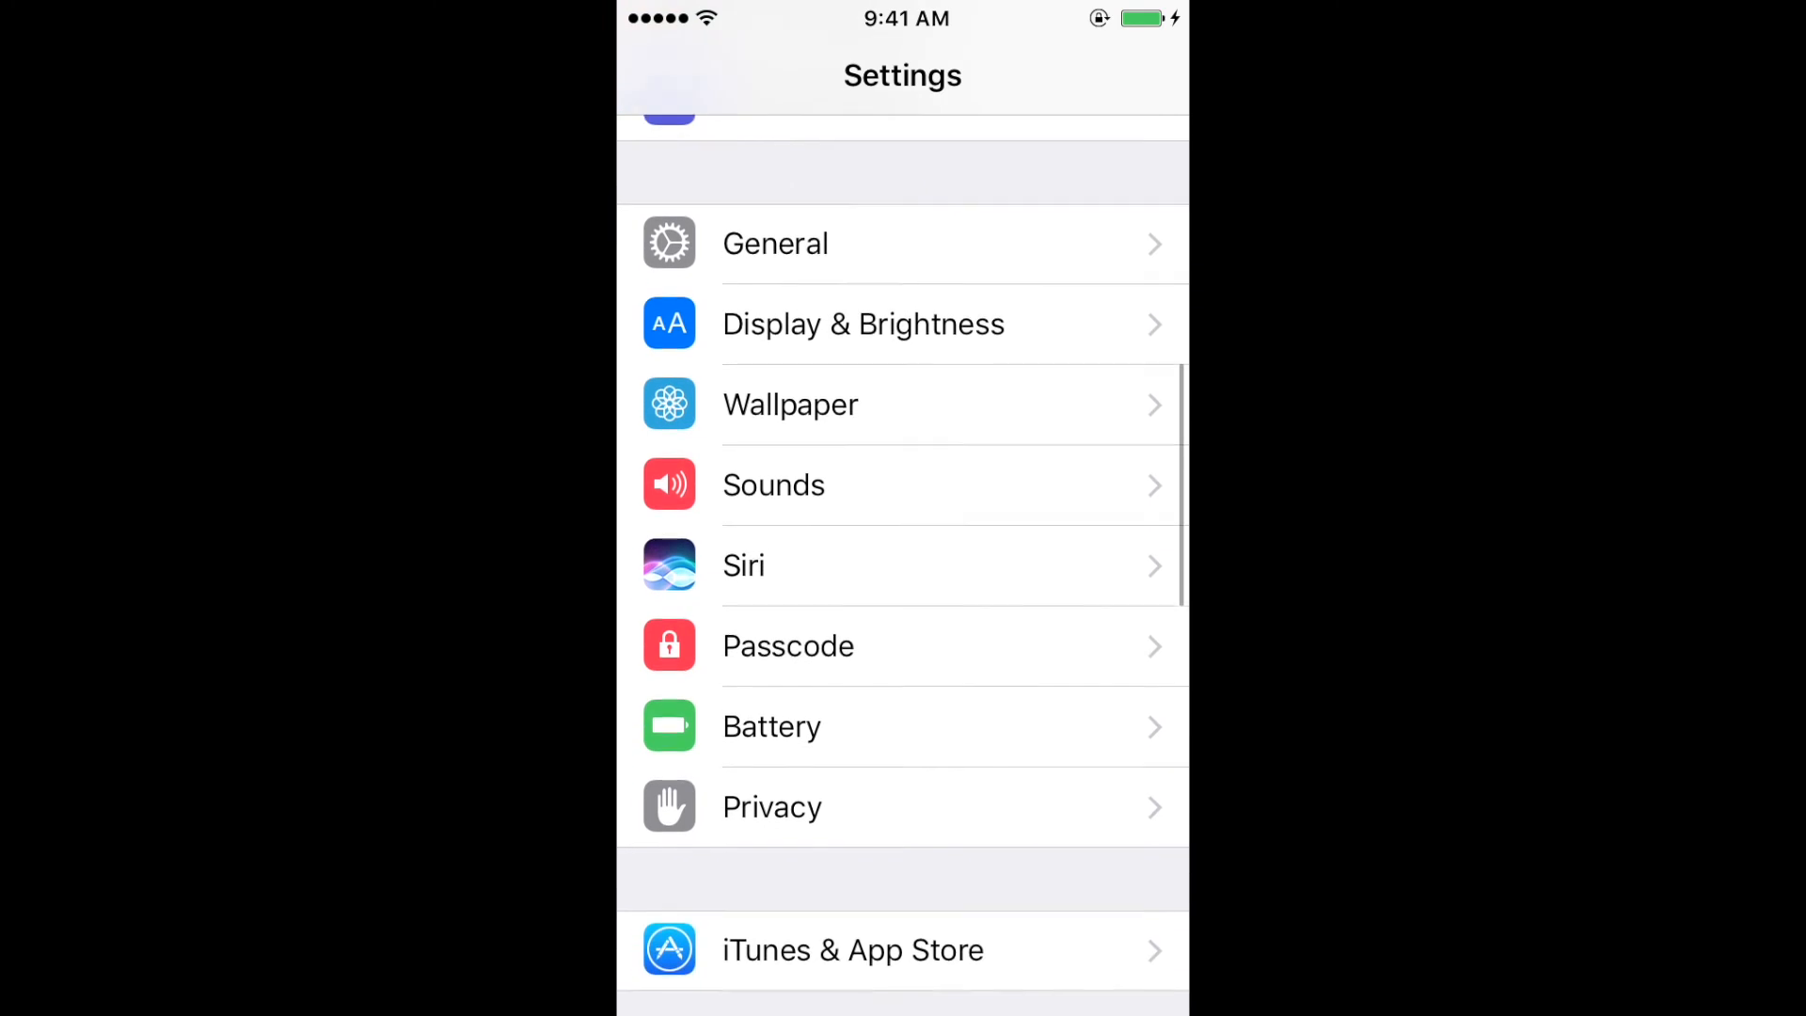
{"action": "left_click", "coordinate": [773, 485]}
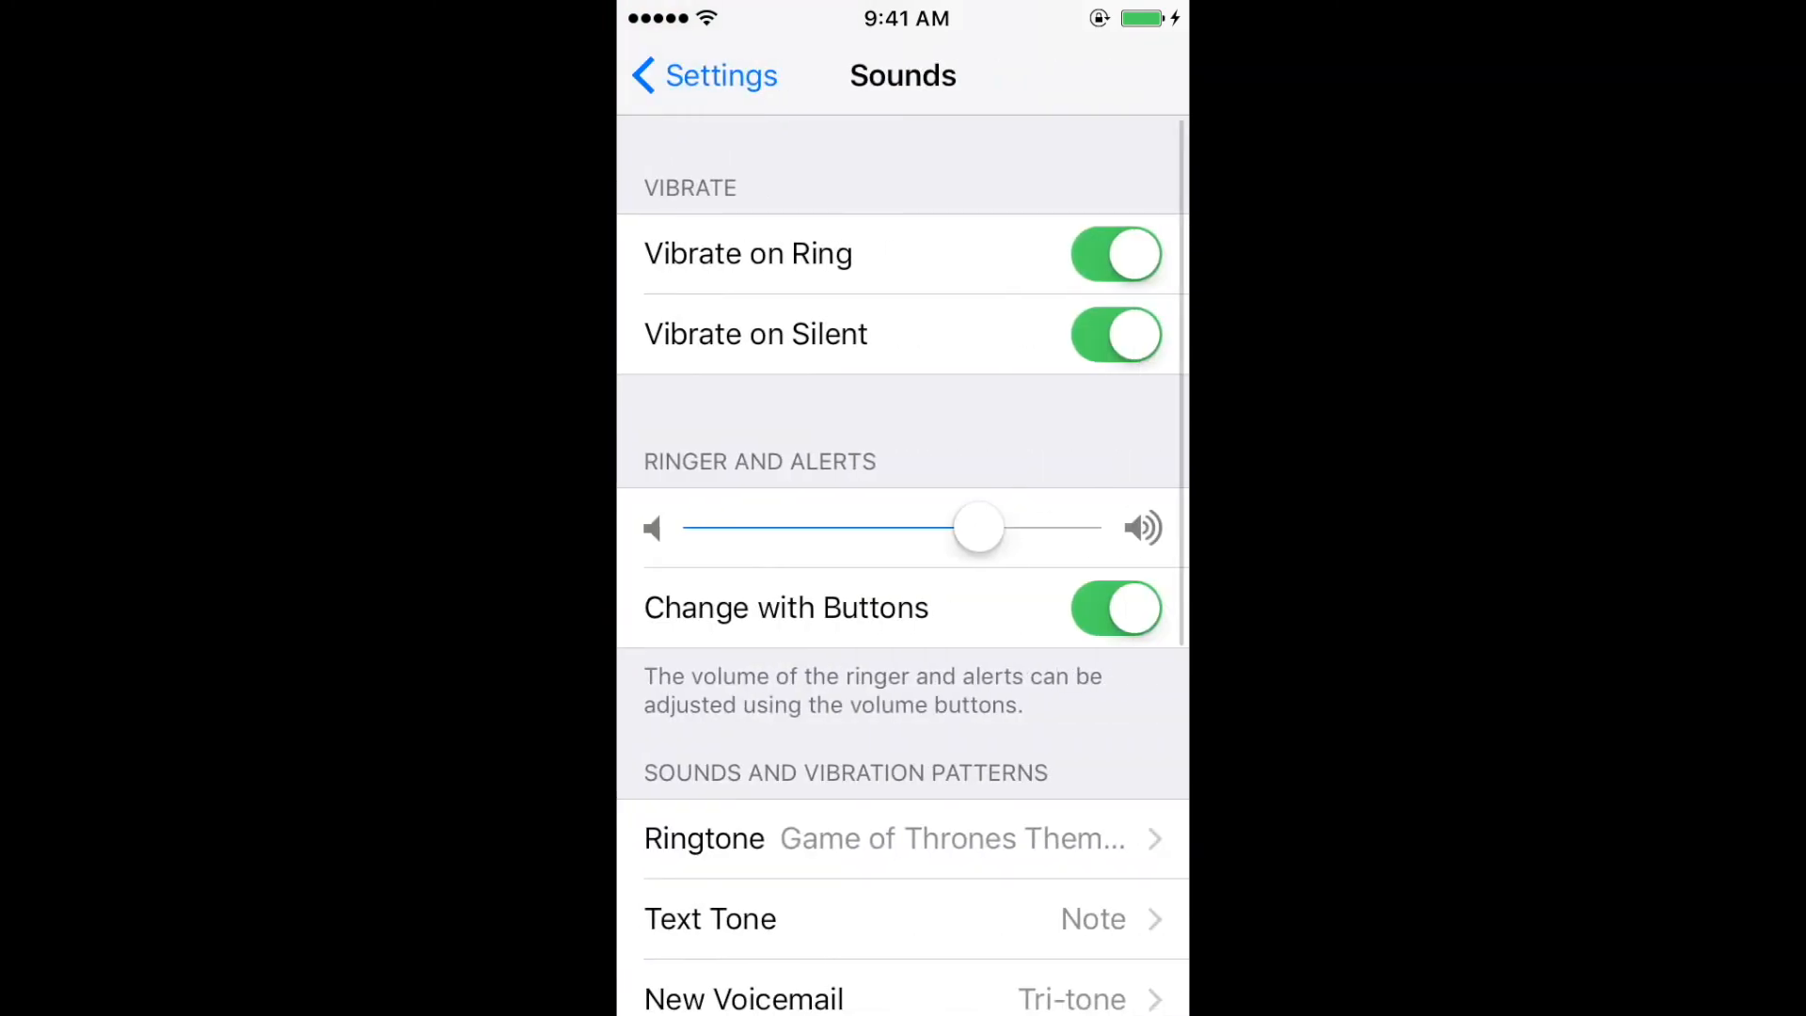
{"action": "left_click", "coordinate": [704, 839]}
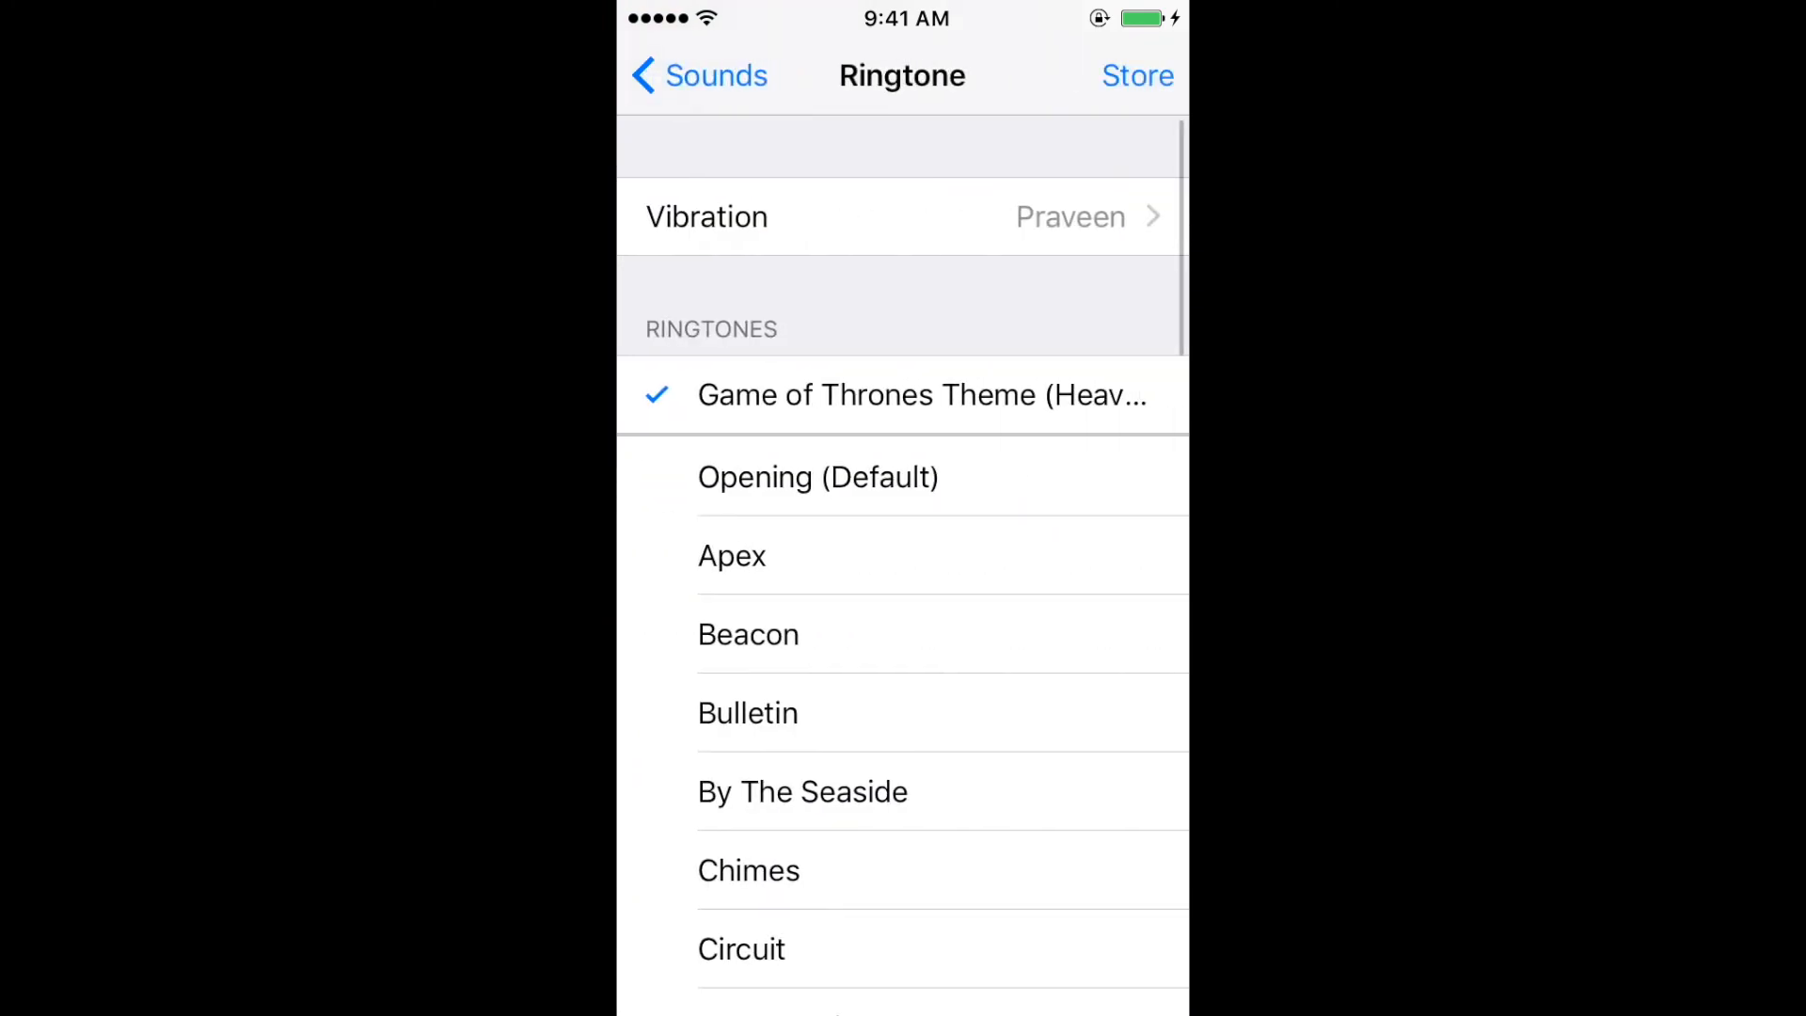
{"action": "left_click", "coordinate": [699, 75]}
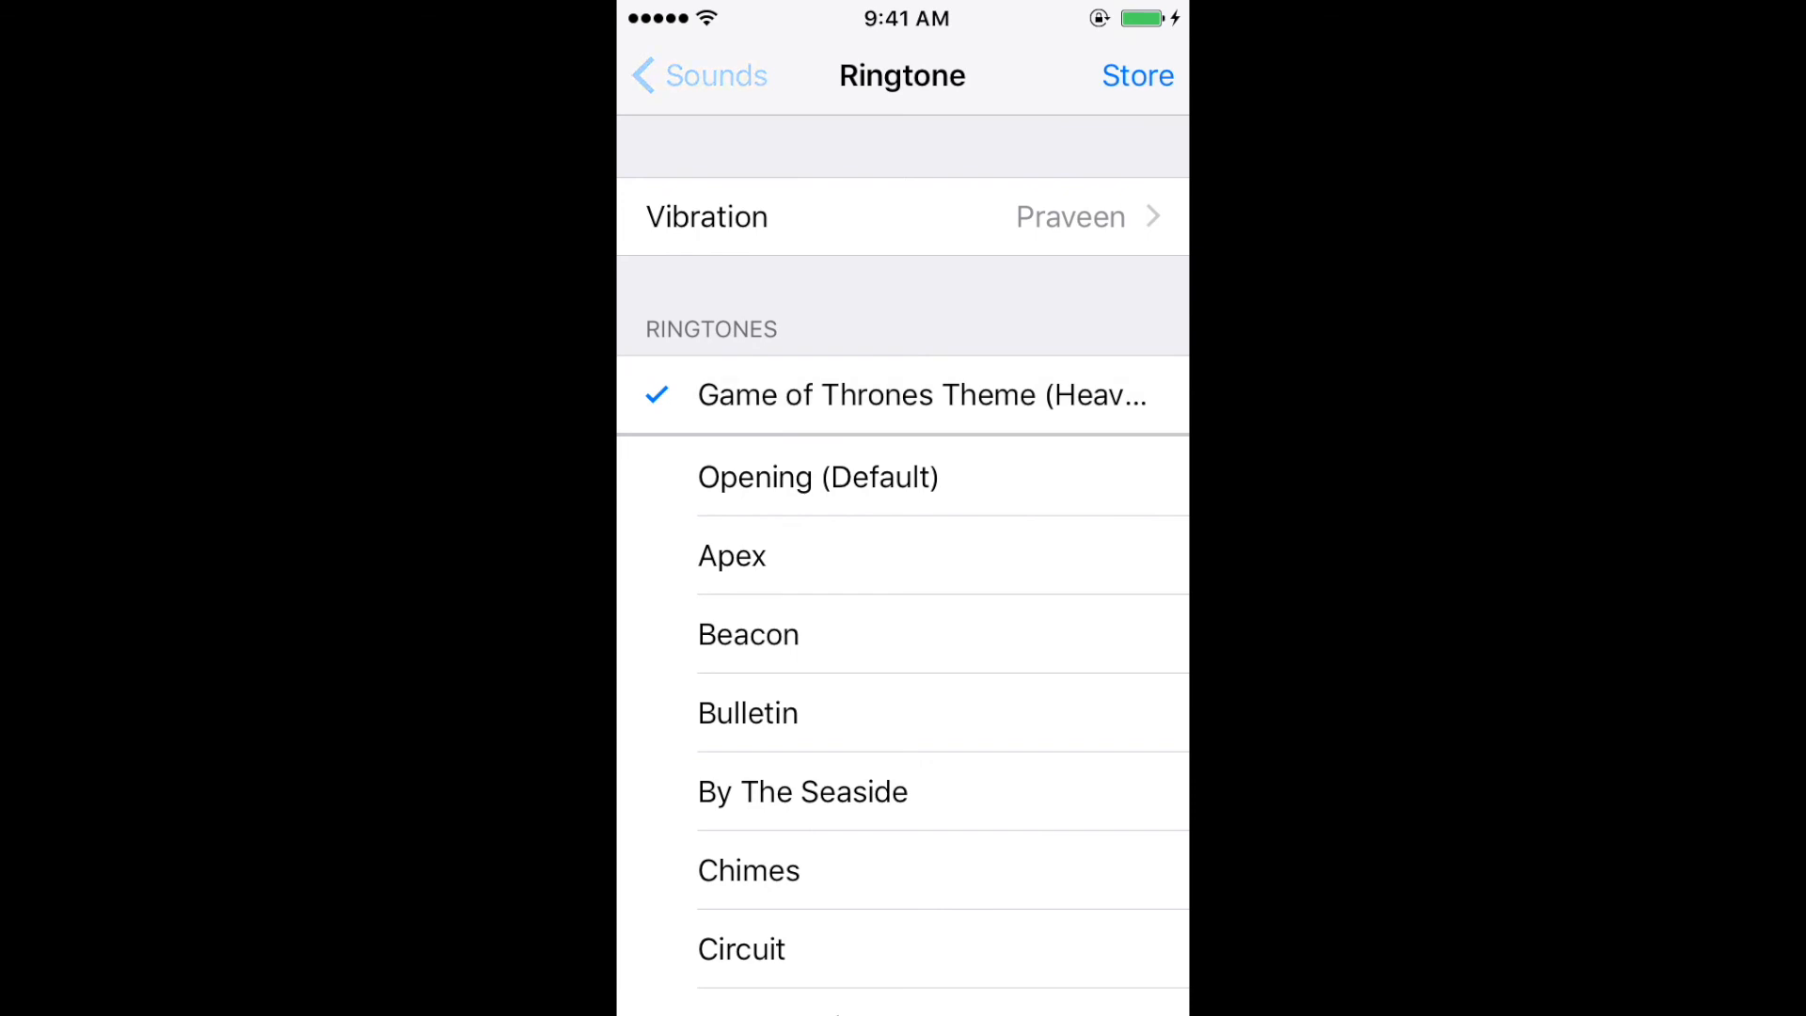
{"action": "left_click", "coordinate": [698, 75]}
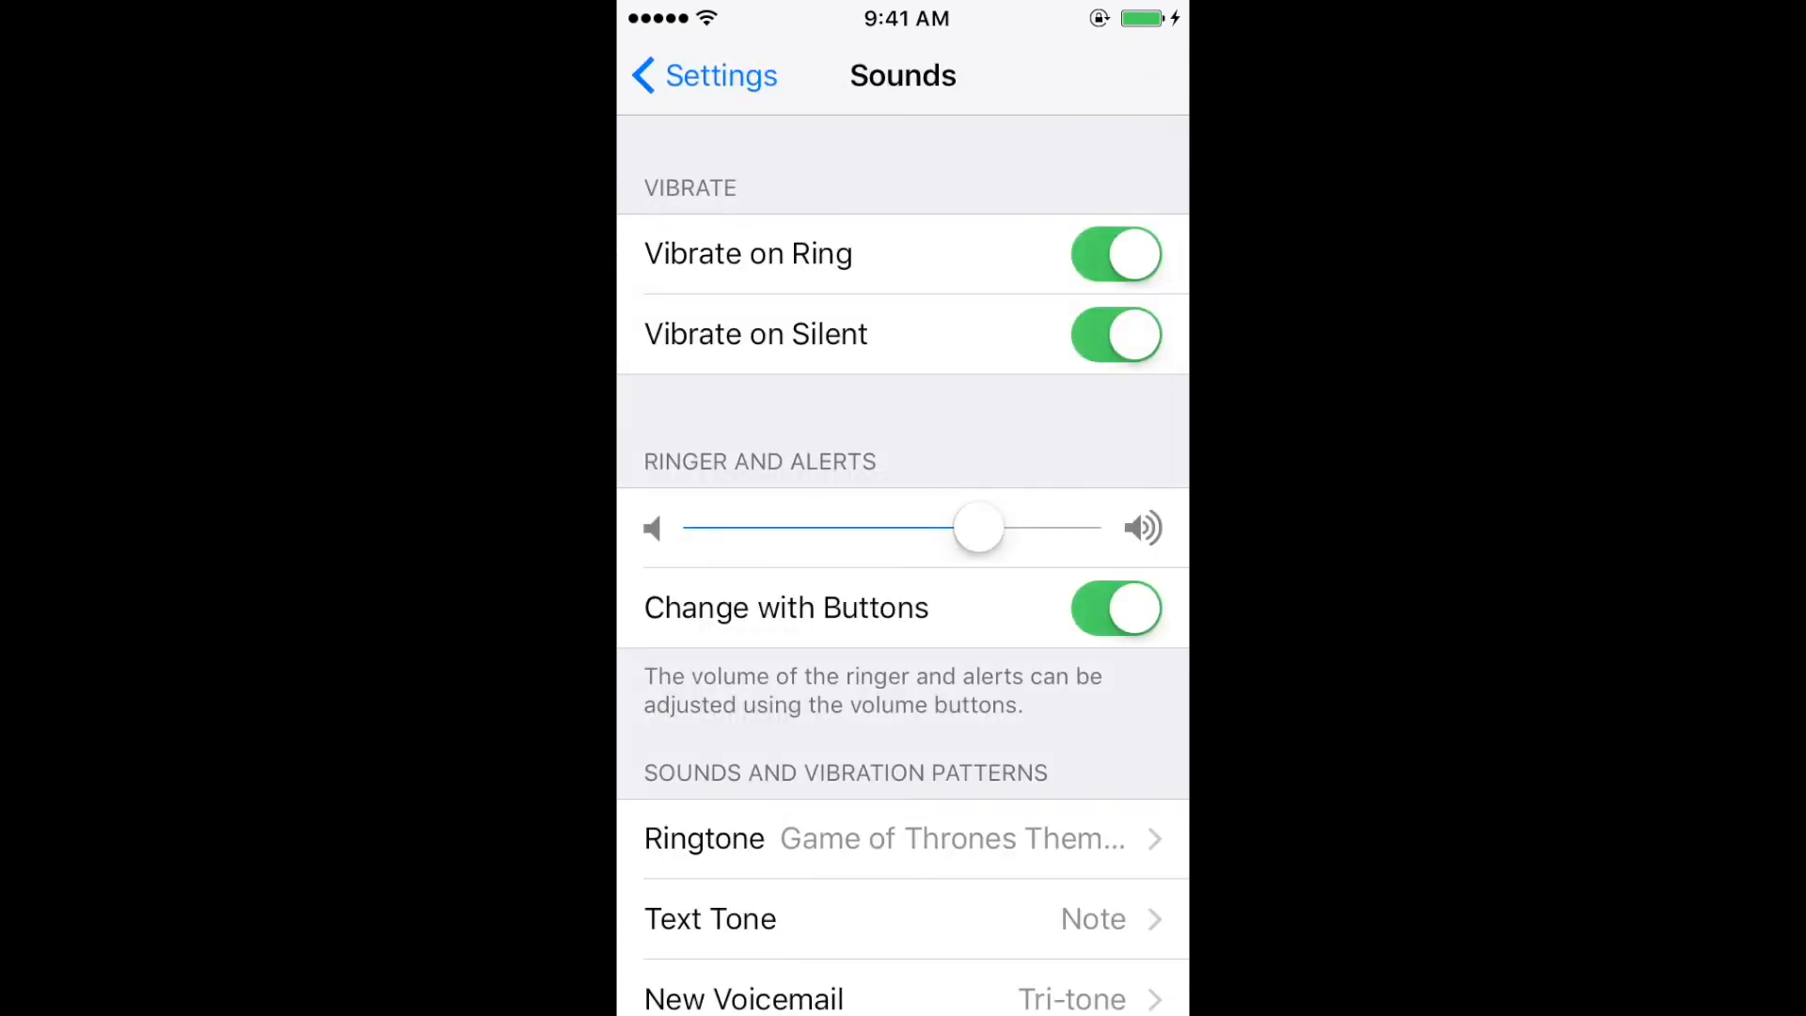
{"action": "left_click", "coordinate": [703, 837]}
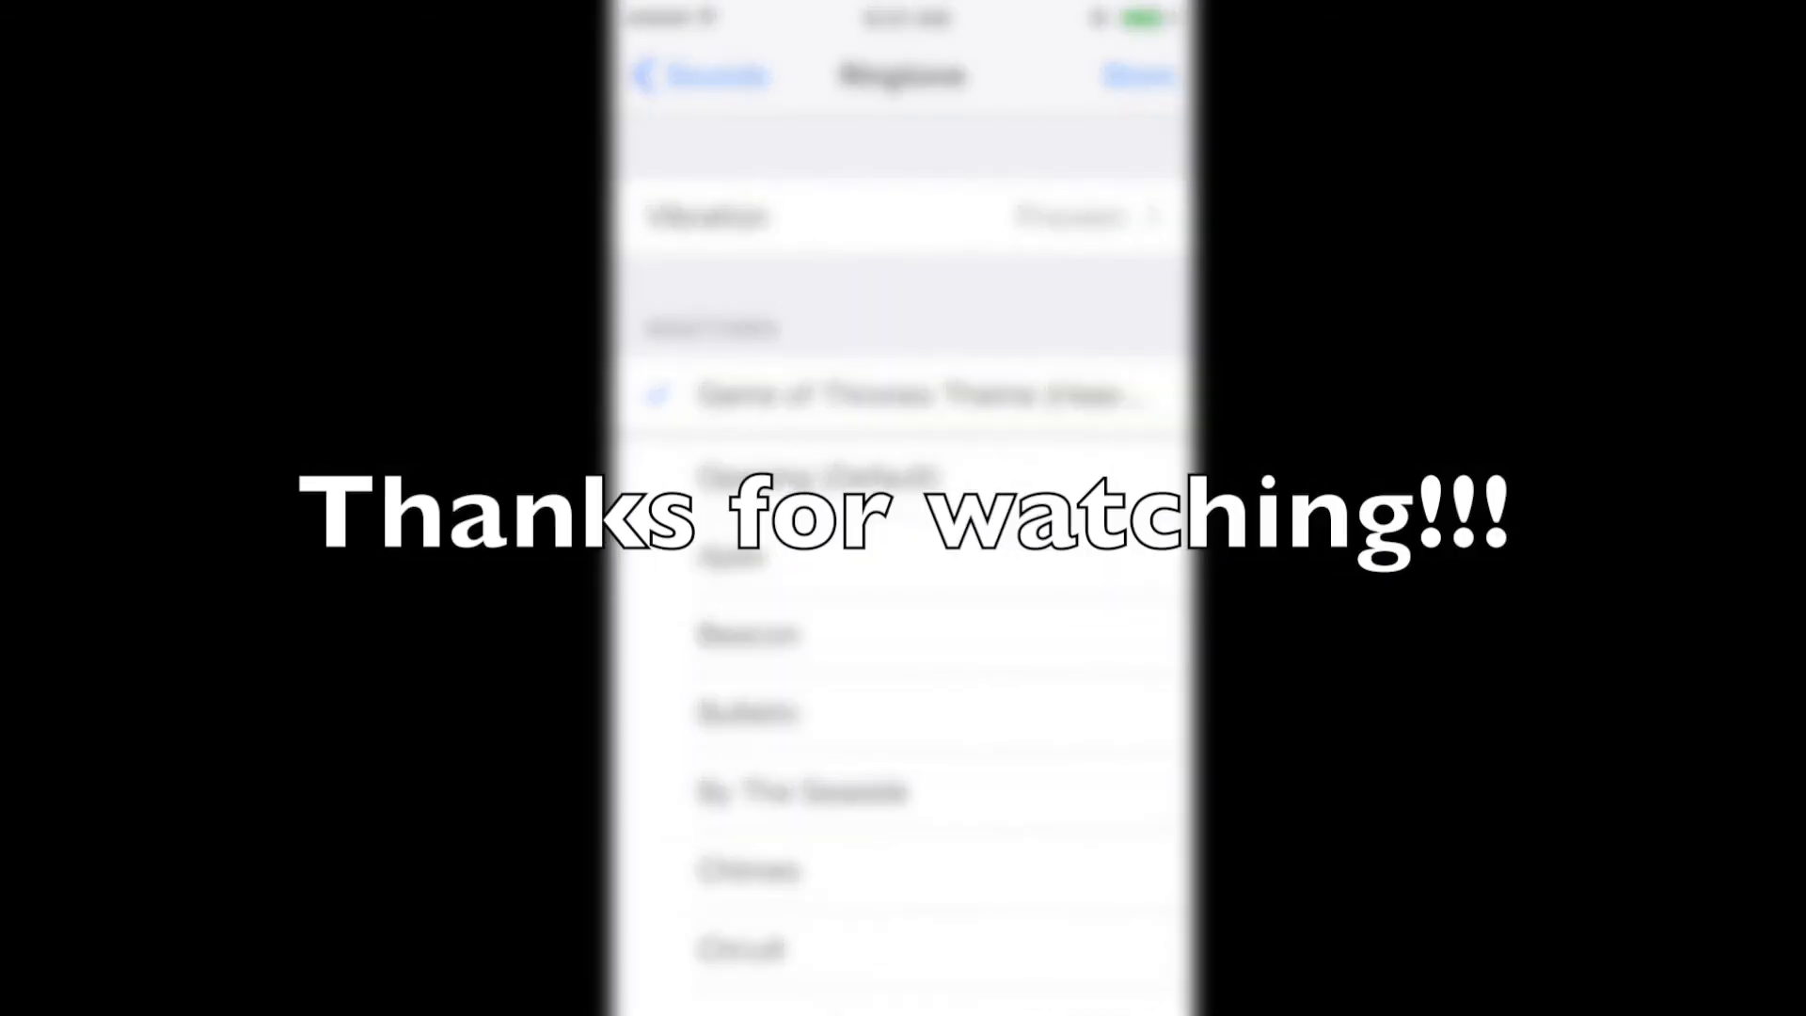